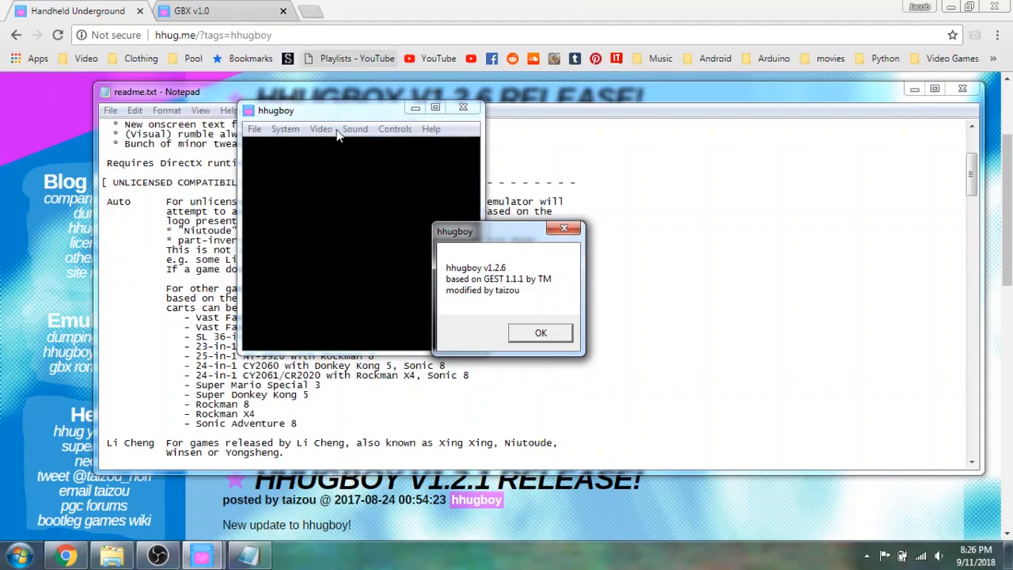
mouse_move(330, 116)
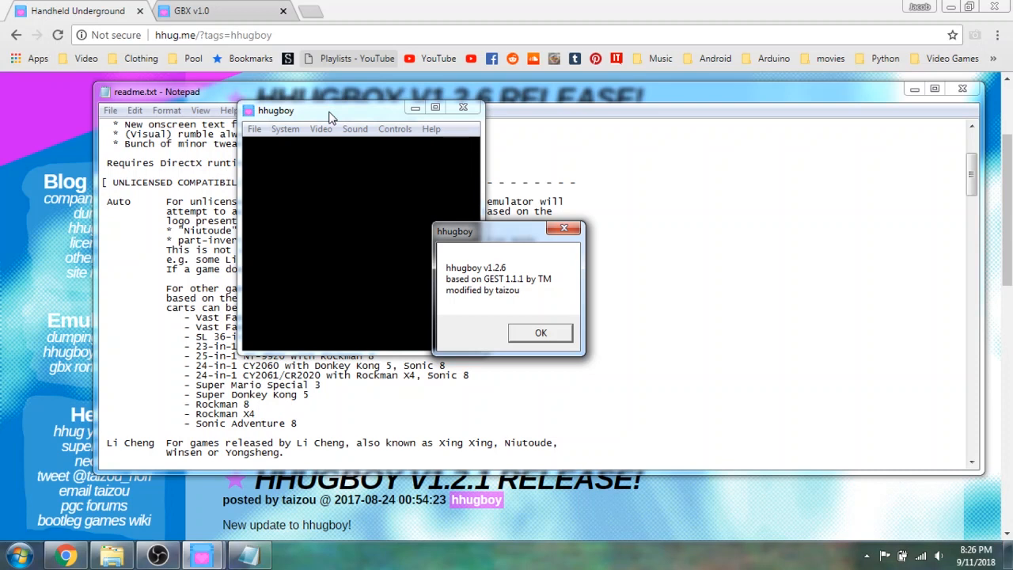
mouse_move(348, 115)
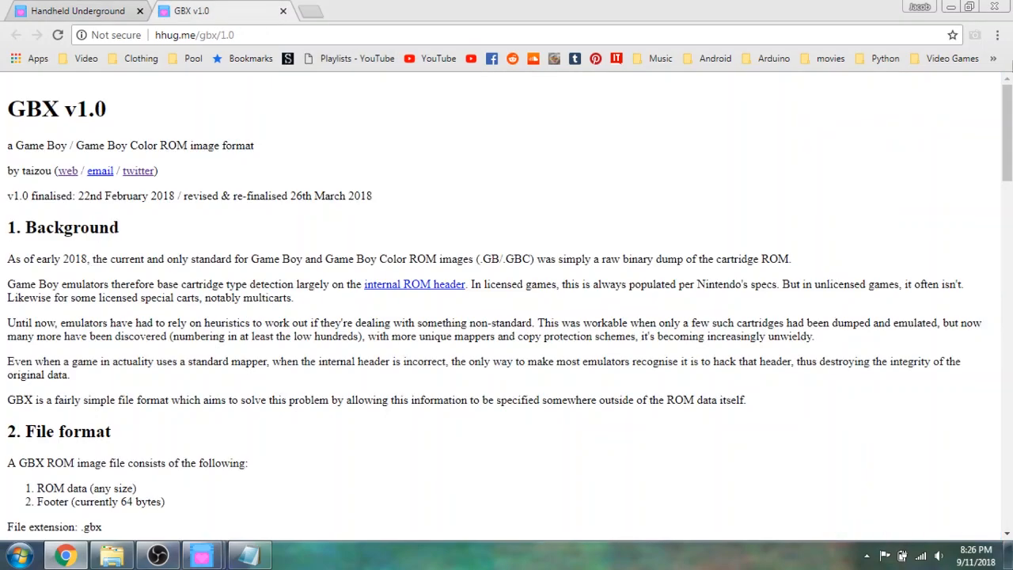
Scroll the GBX v1.0 spec through its footer layout, example and mapper identifiers, then back up.
scroll("down", 3)
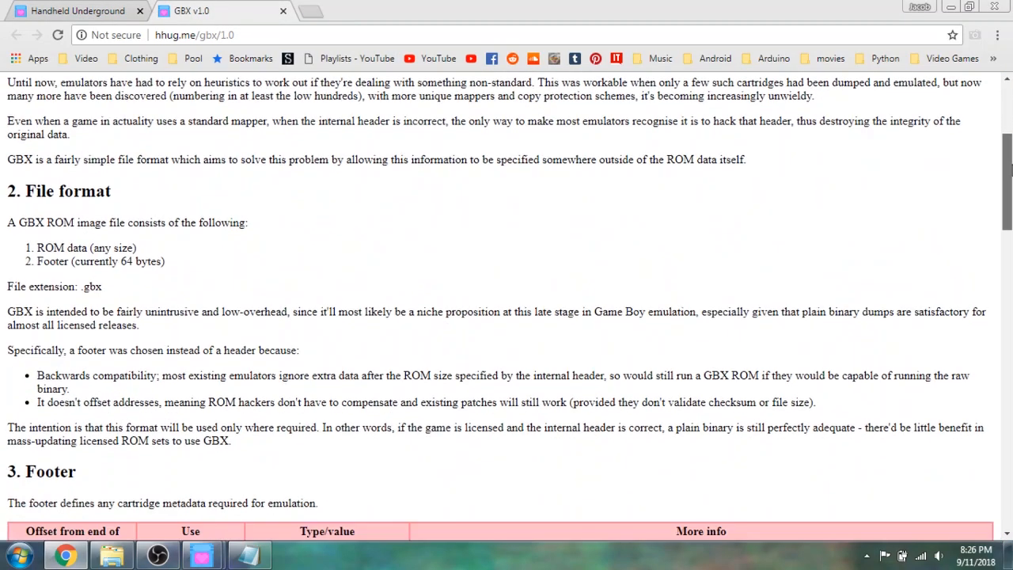
scroll("down", 3)
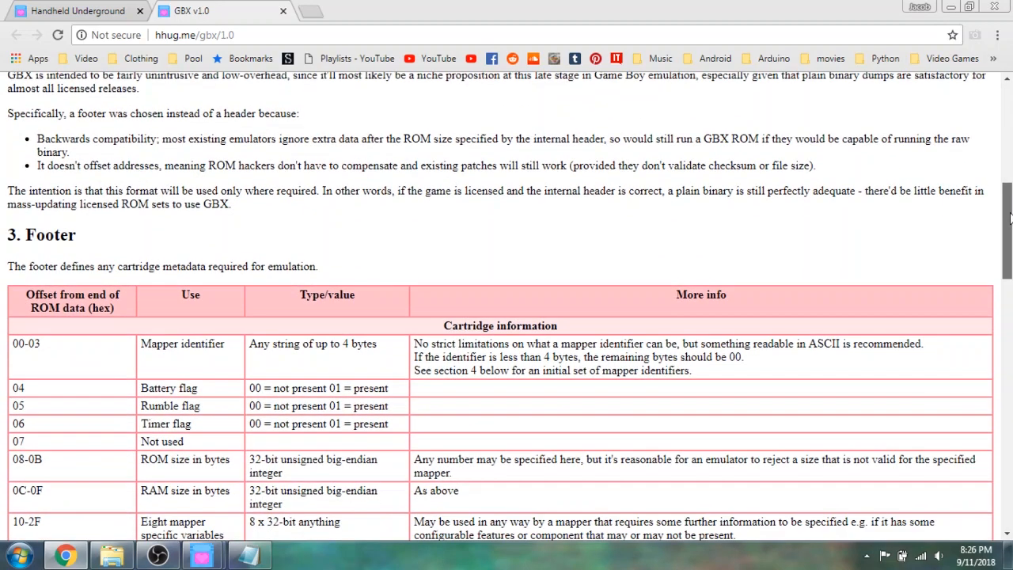
scroll("down", 3)
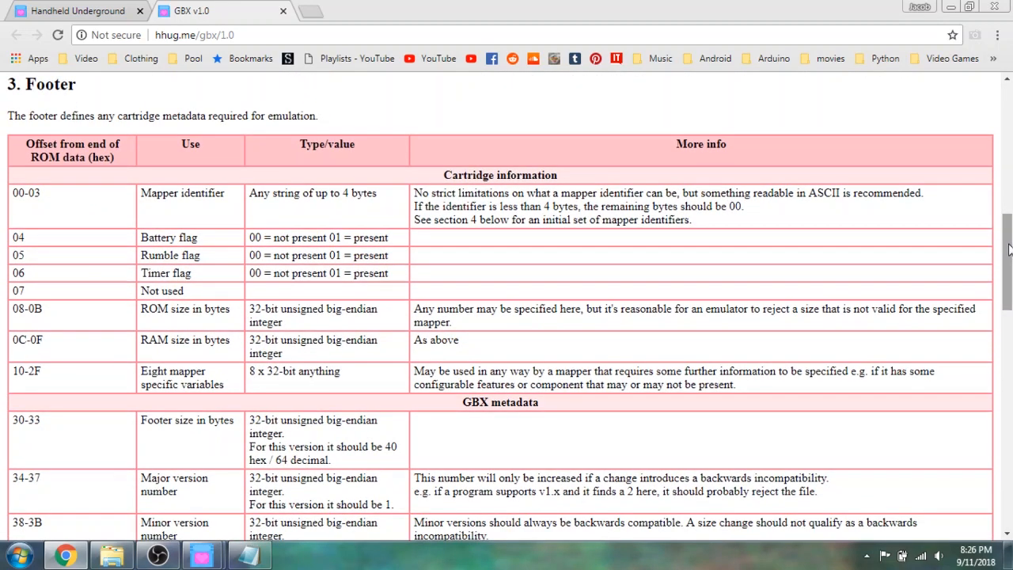
scroll("down", 3)
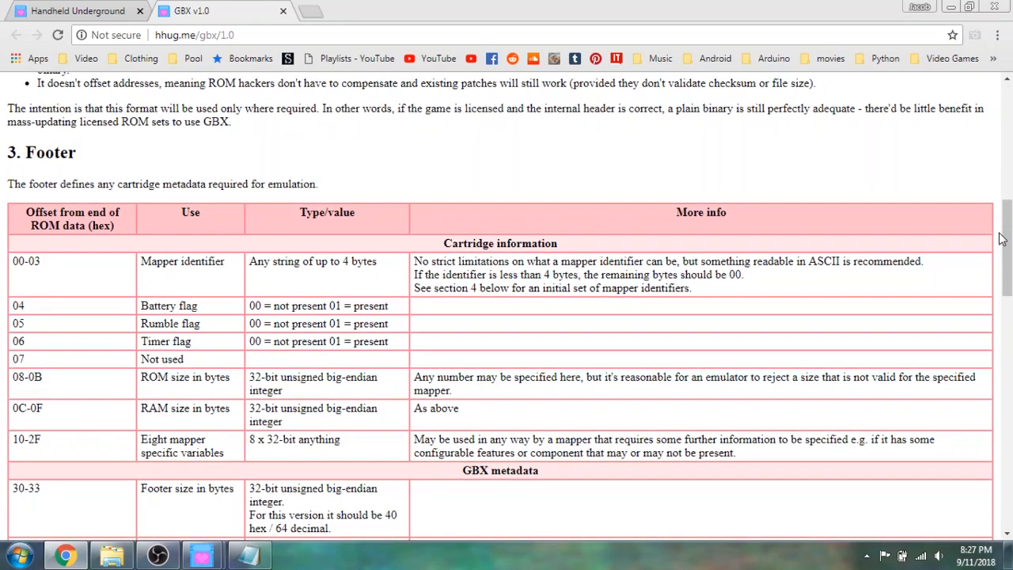
scroll("up", 3)
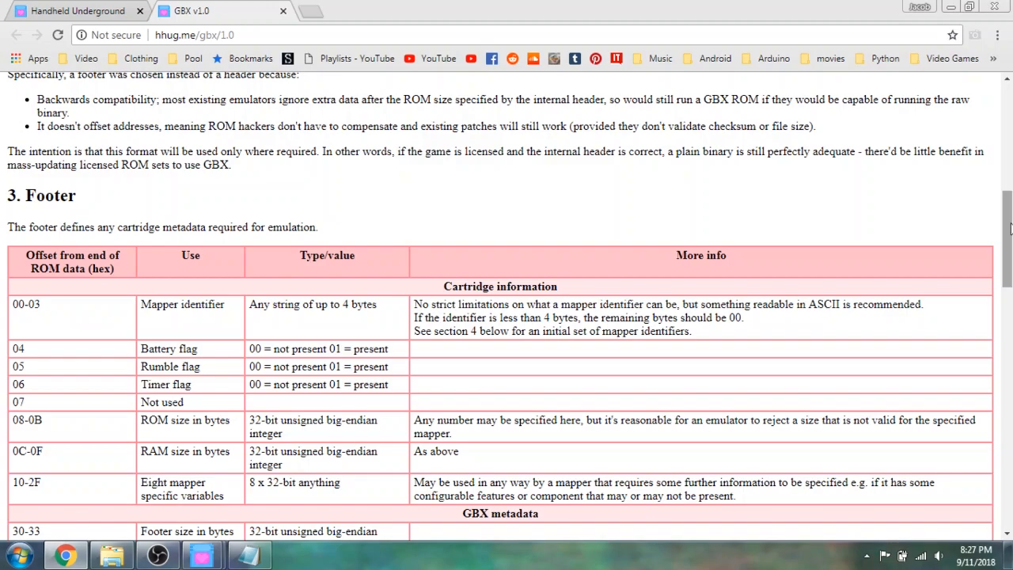
scroll("down", 3)
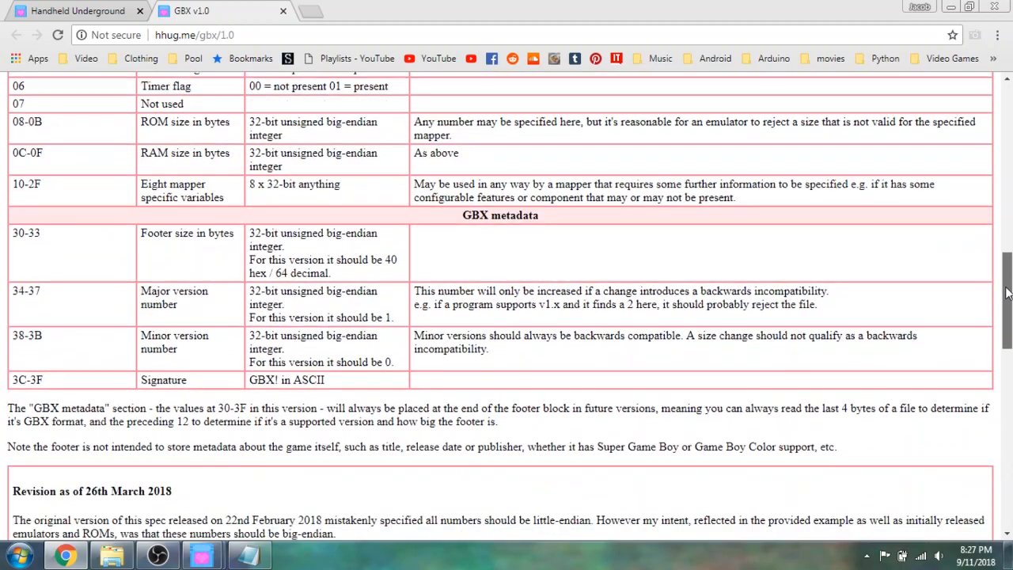
scroll("down", 3)
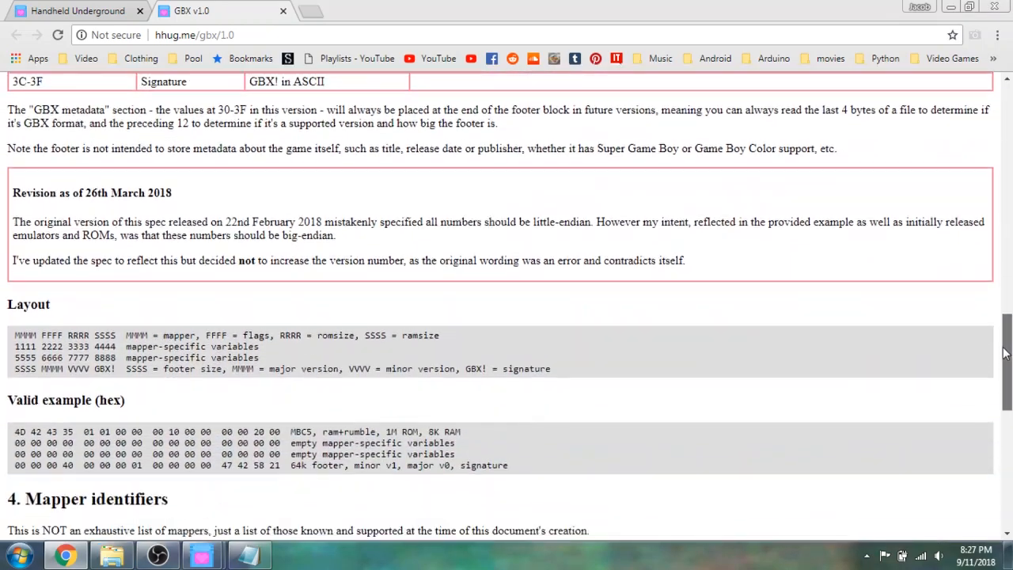
scroll("down", 3)
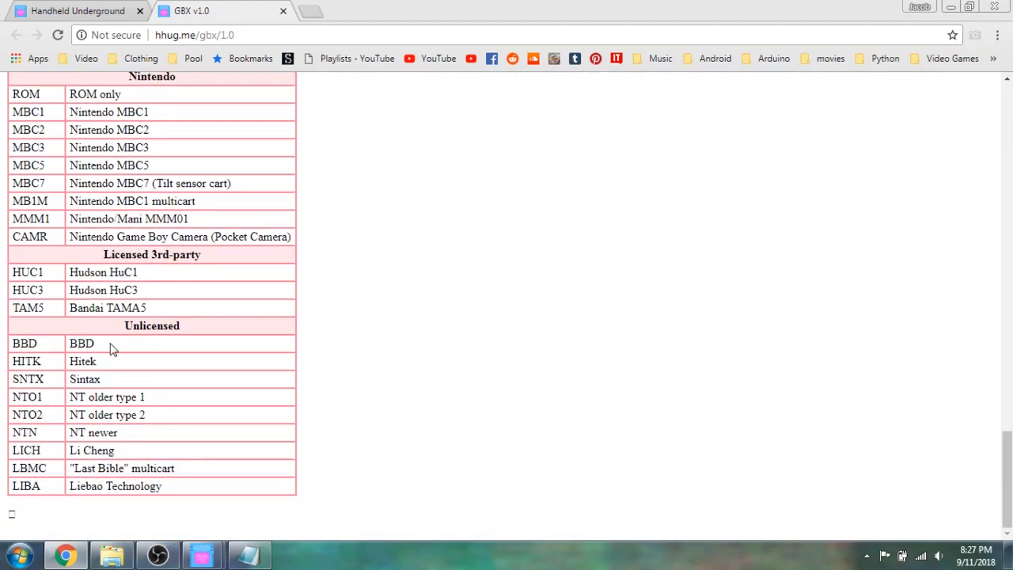
mouse_move(51, 356)
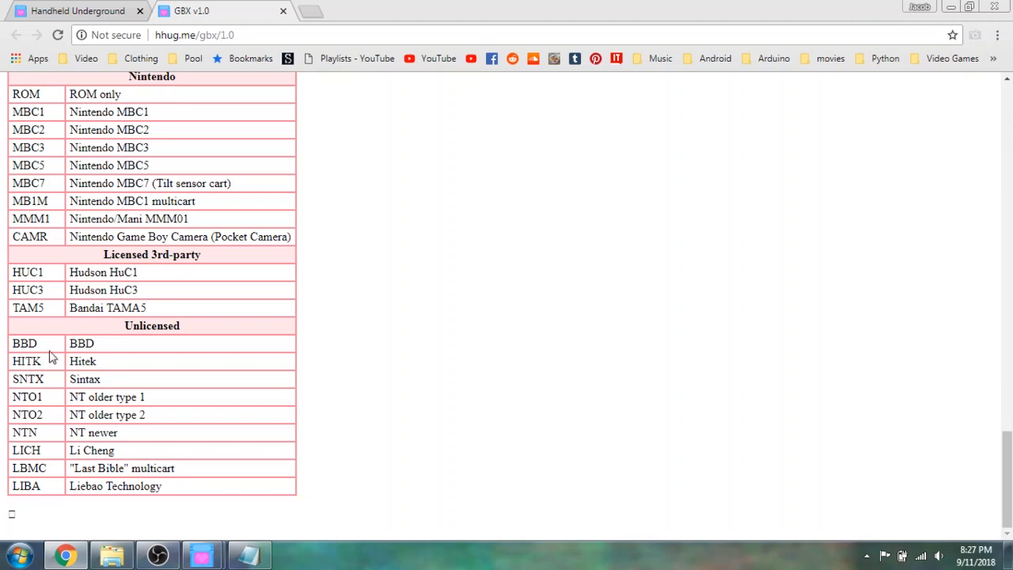
mouse_move(285, 379)
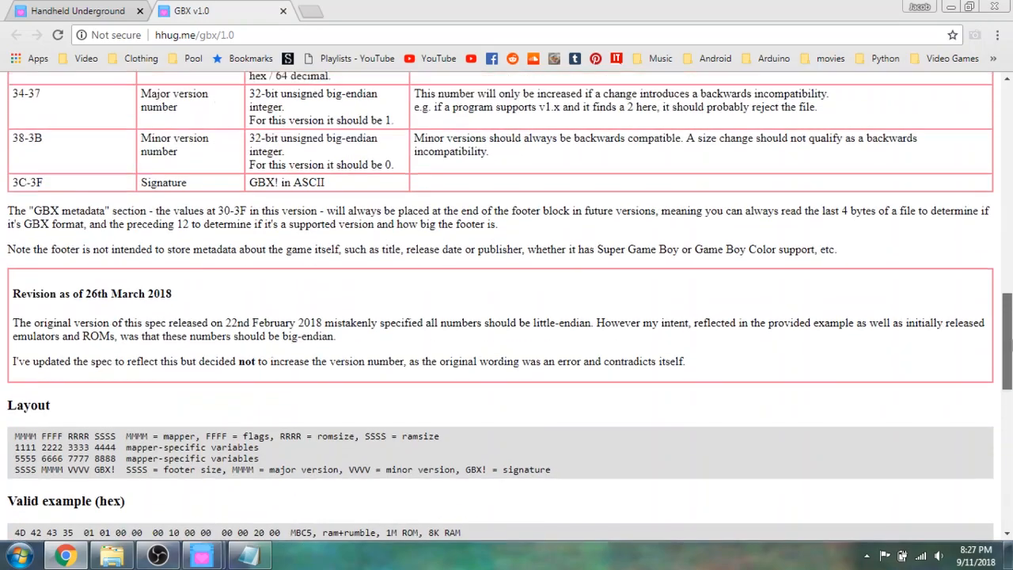
scroll("up", 3)
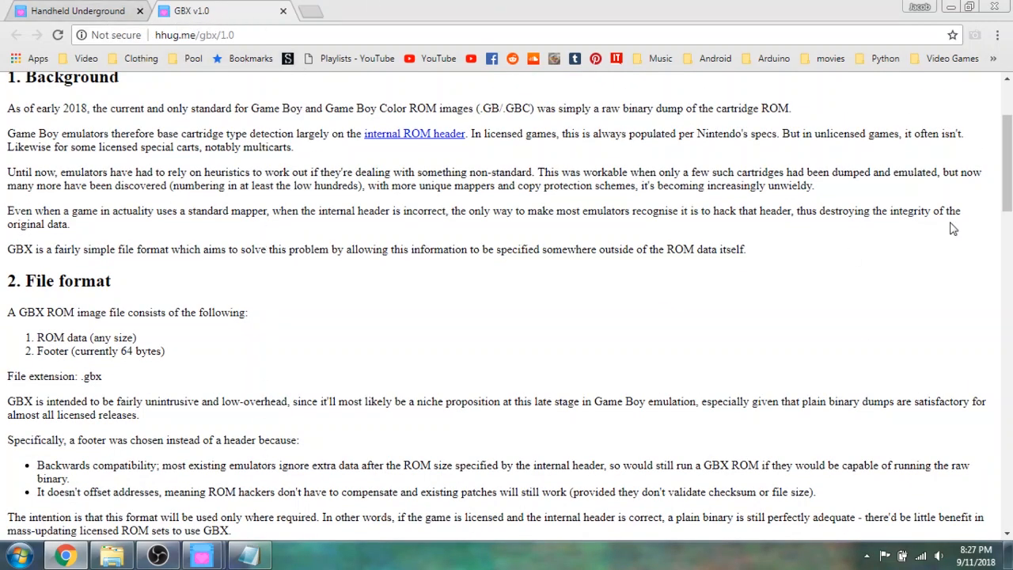
scroll("up", 3)
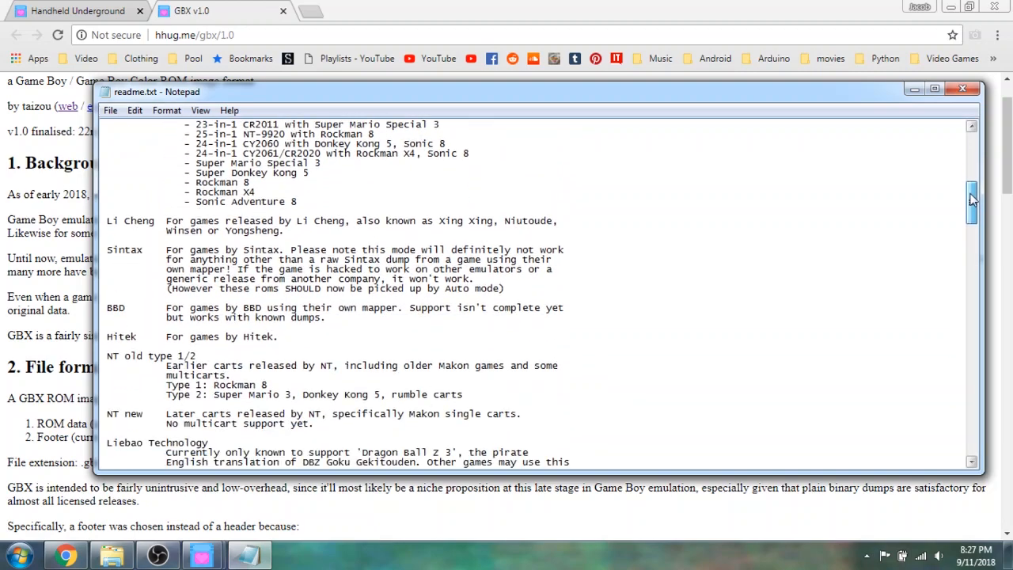
Scroll readme.txt past the mapper notes down to the KEYS controls section.
scroll("down", 3)
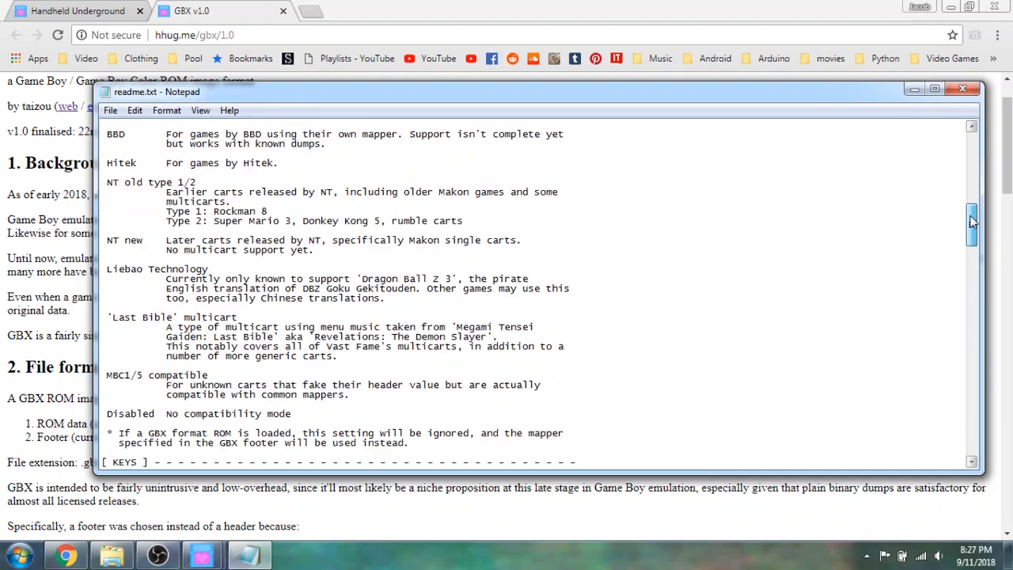
scroll("down", 3)
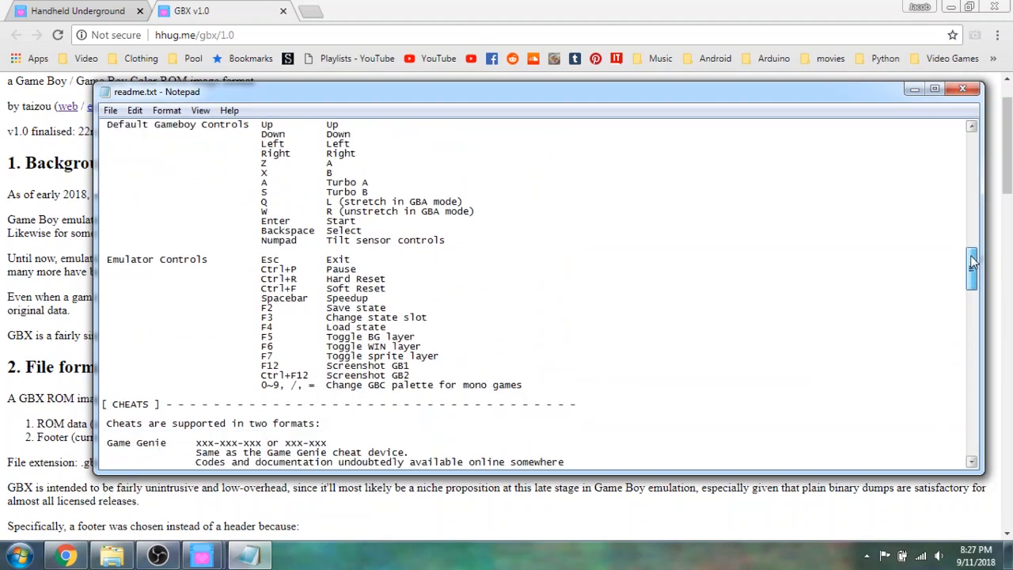
scroll("down", 3)
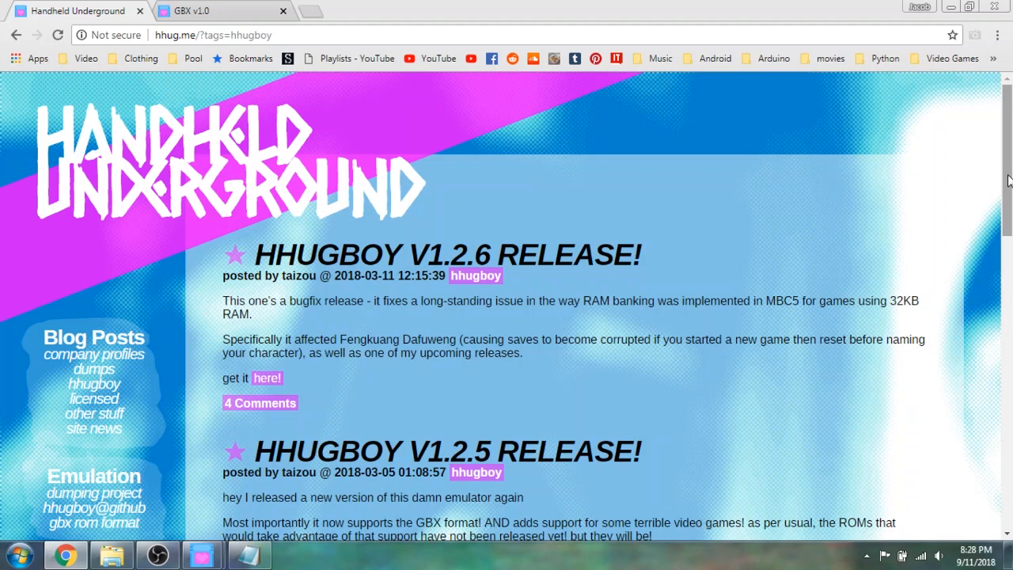
Dismiss hhugboy's About box and open the 2003 Crash II Advance ROM via File > Open.
scroll("down", 3)
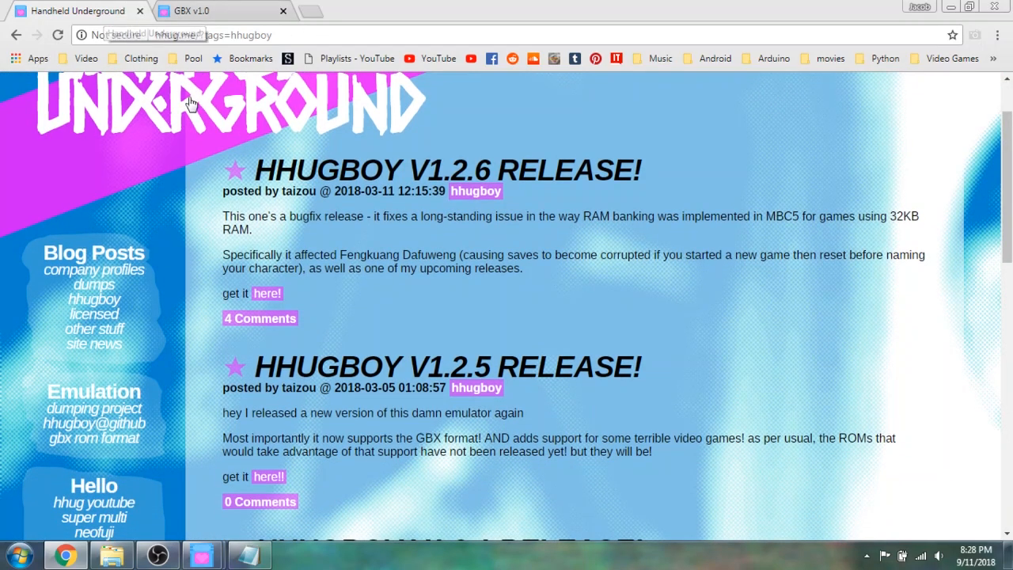
mouse_move(342, 58)
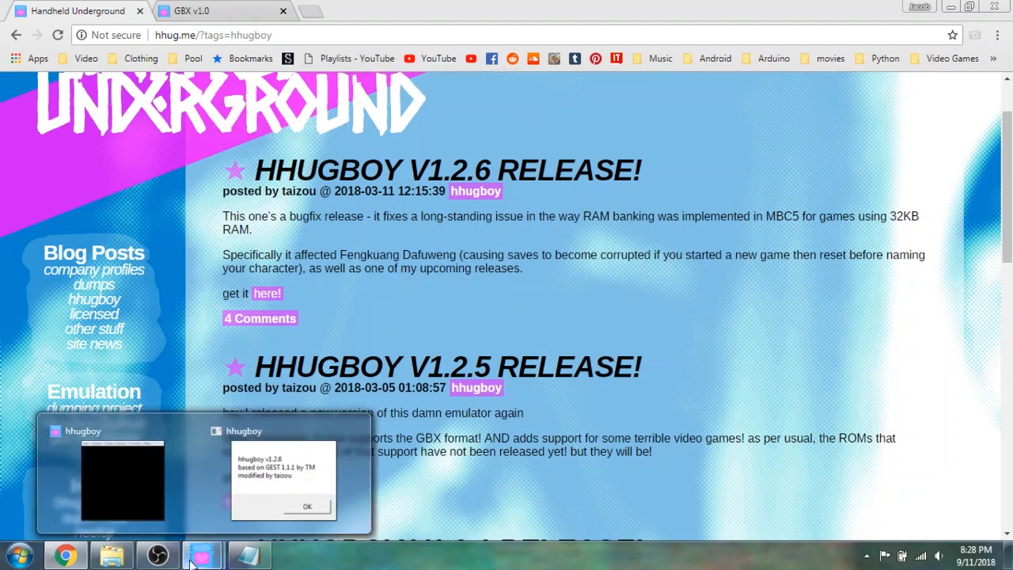
left_click(307, 505)
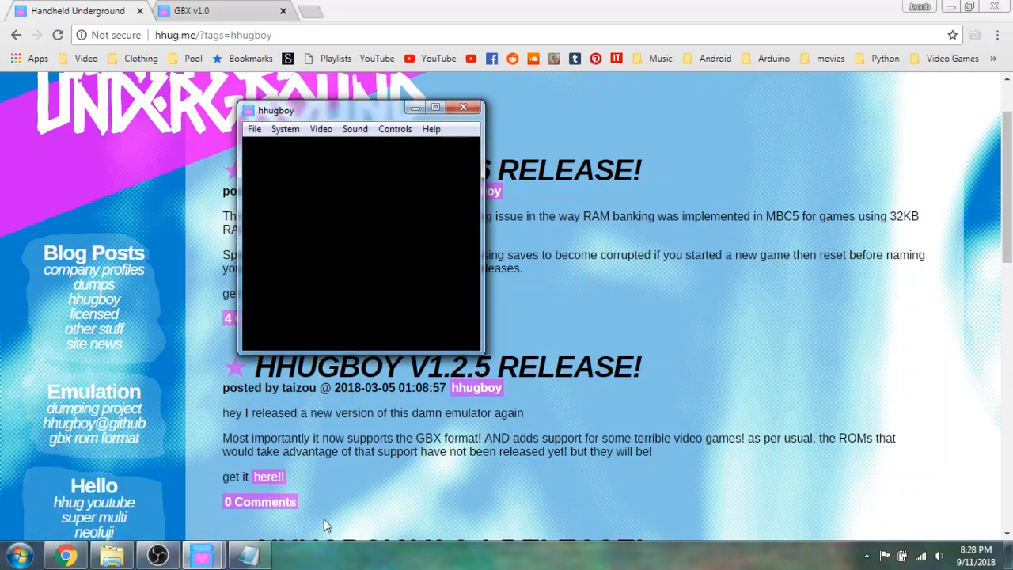
left_click(430, 128)
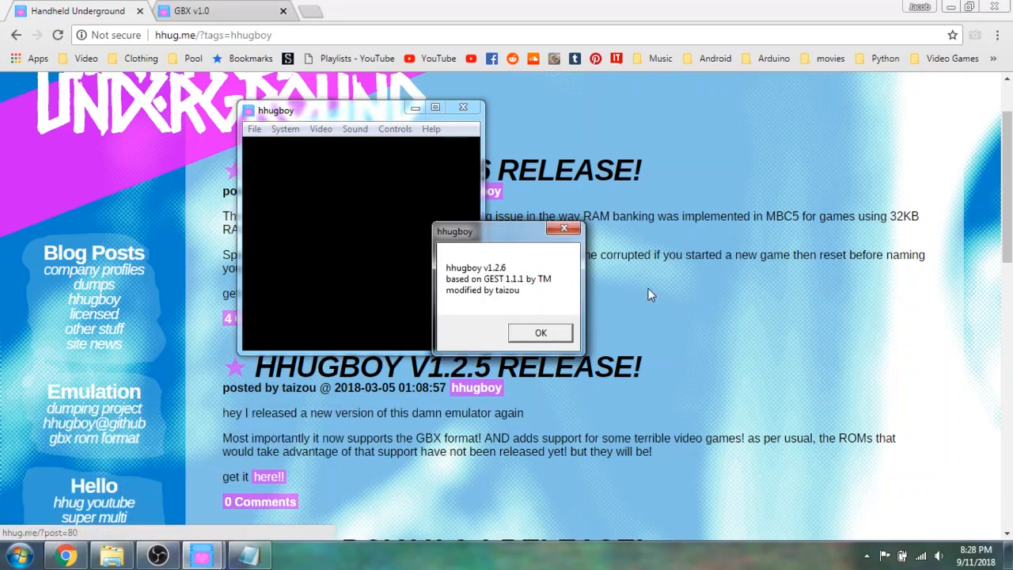
left_click(540, 332)
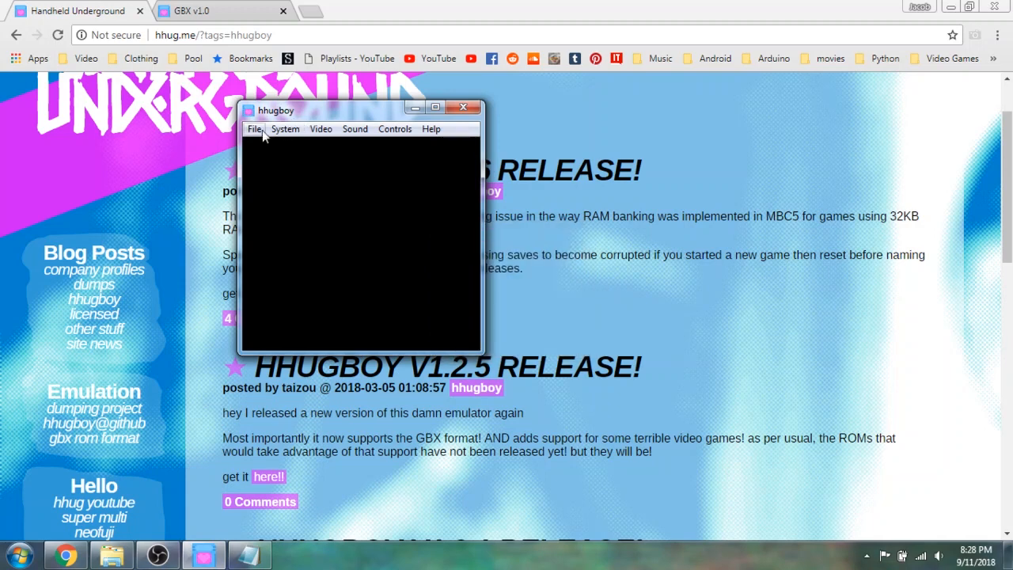
left_click(254, 128)
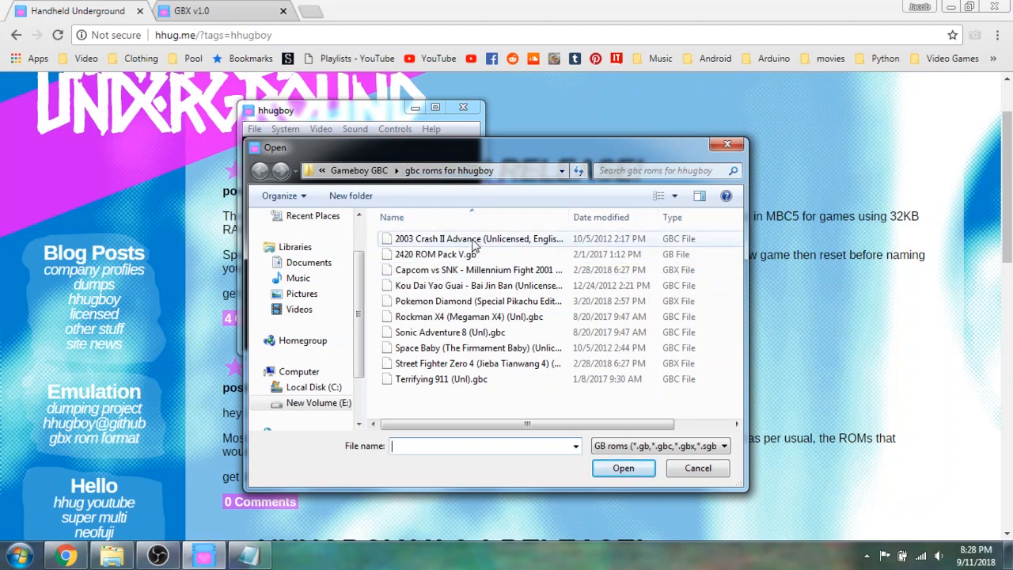
double_click(475, 238)
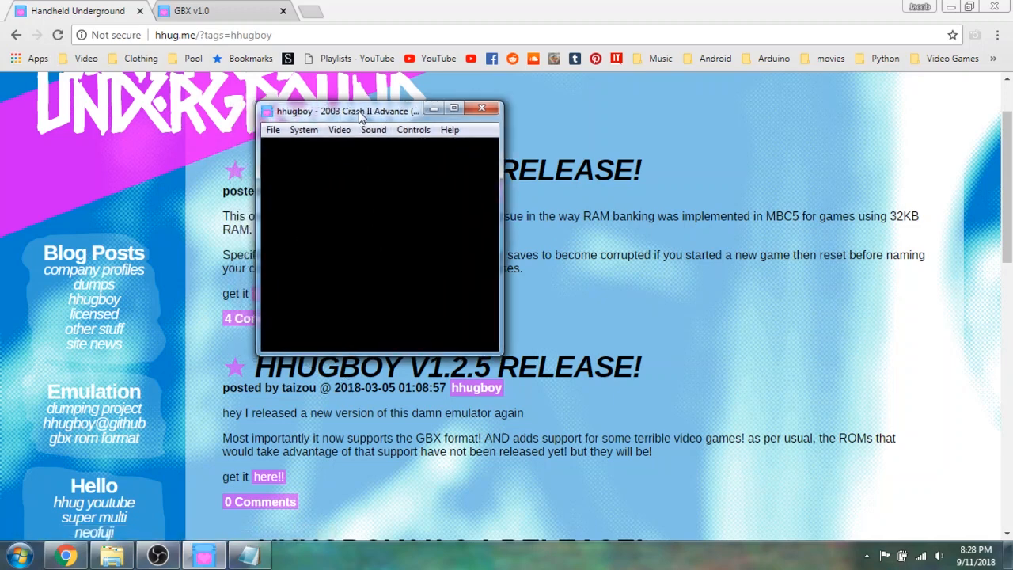
Drag the hhugboy window toward screen centre while Crash II Advance boots to STAGE1.
left_click_drag(360, 111, 451, 149)
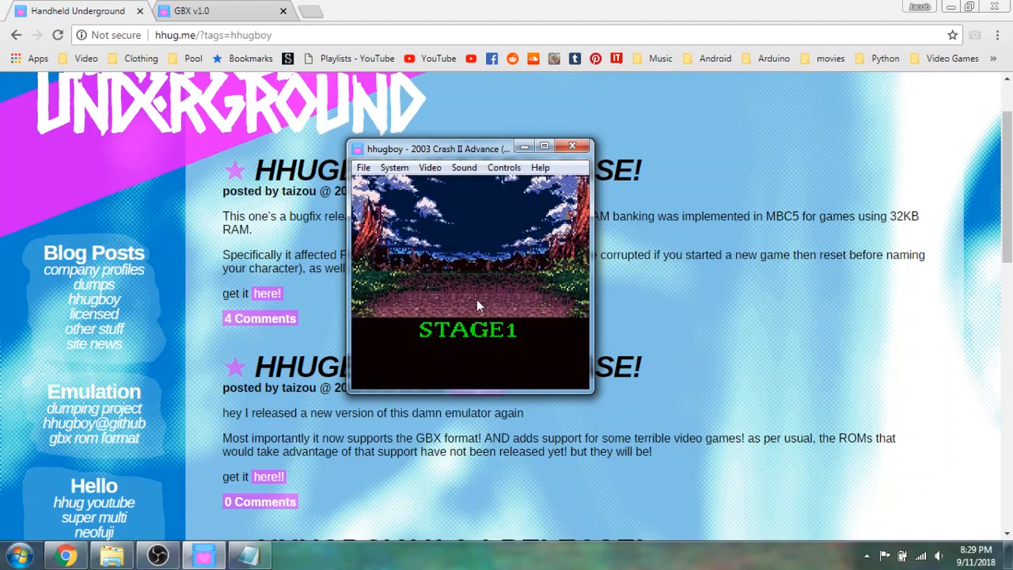
mouse_move(731, 319)
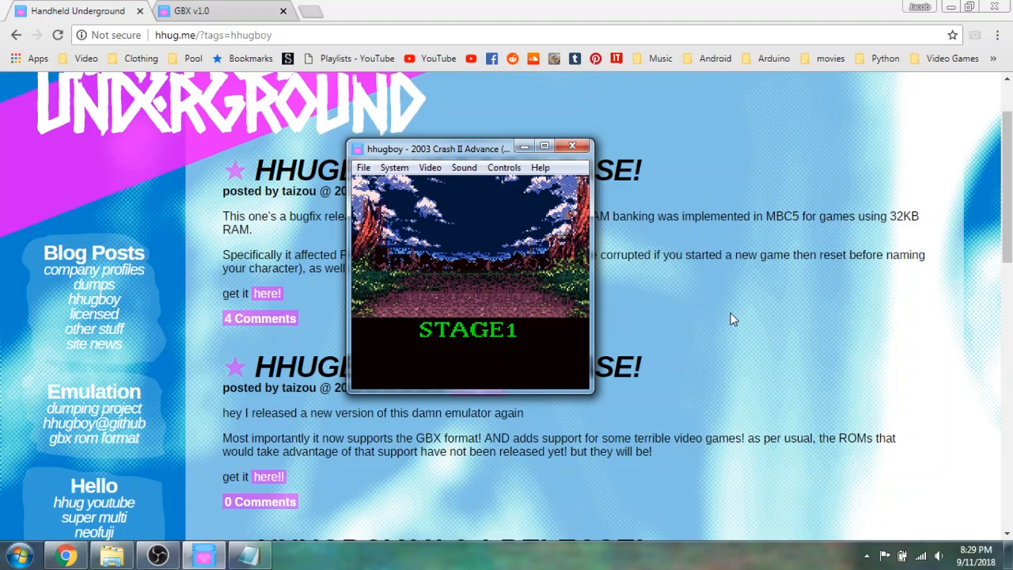
mouse_move(743, 409)
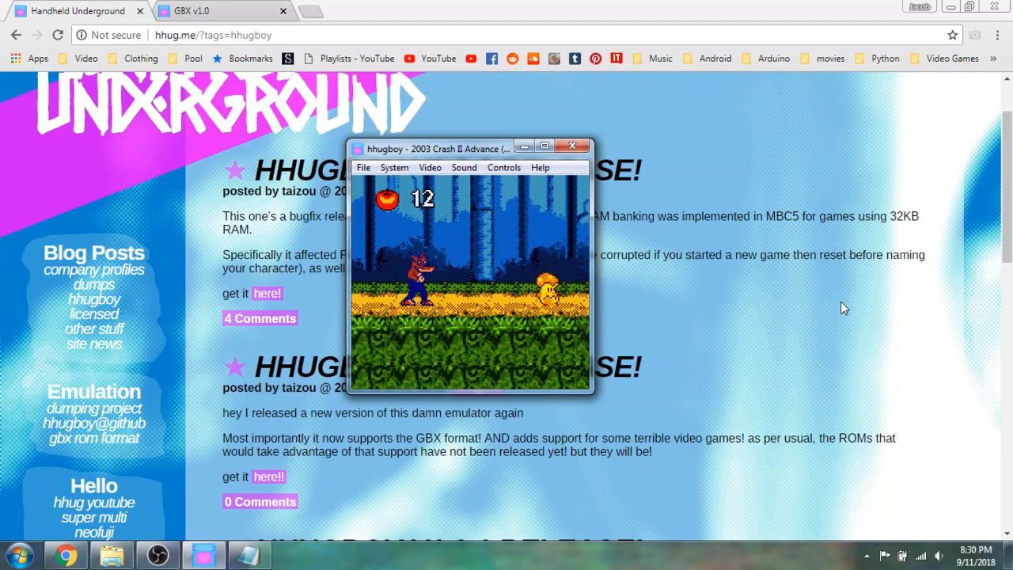
Play Crash II Advance, then minimize the hhugboy window.
left_click(572, 146)
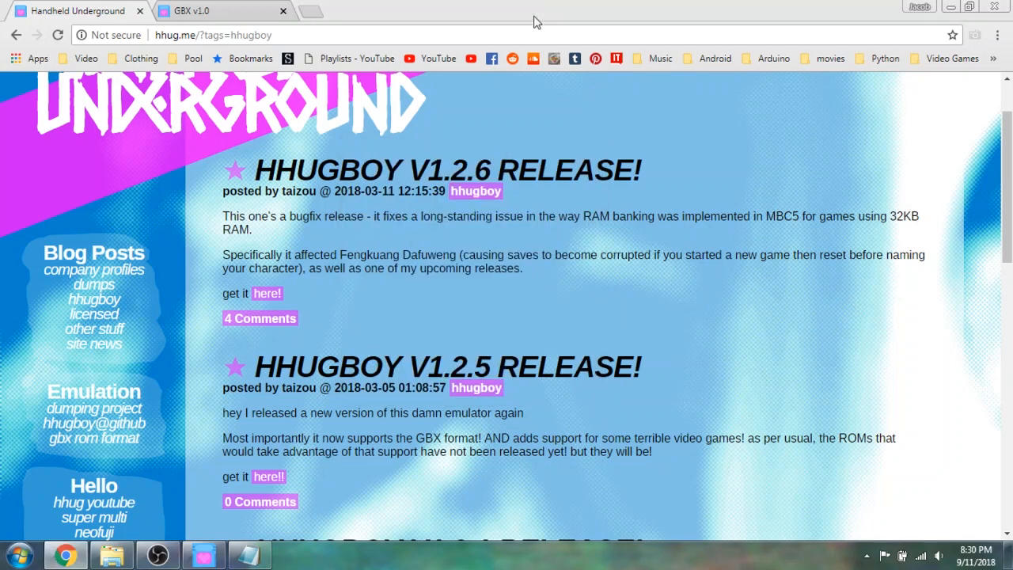
Show the gbc roms for hhugboy folder in Explorer, then restore the Crash II Advance emulator.
left_click(111, 553)
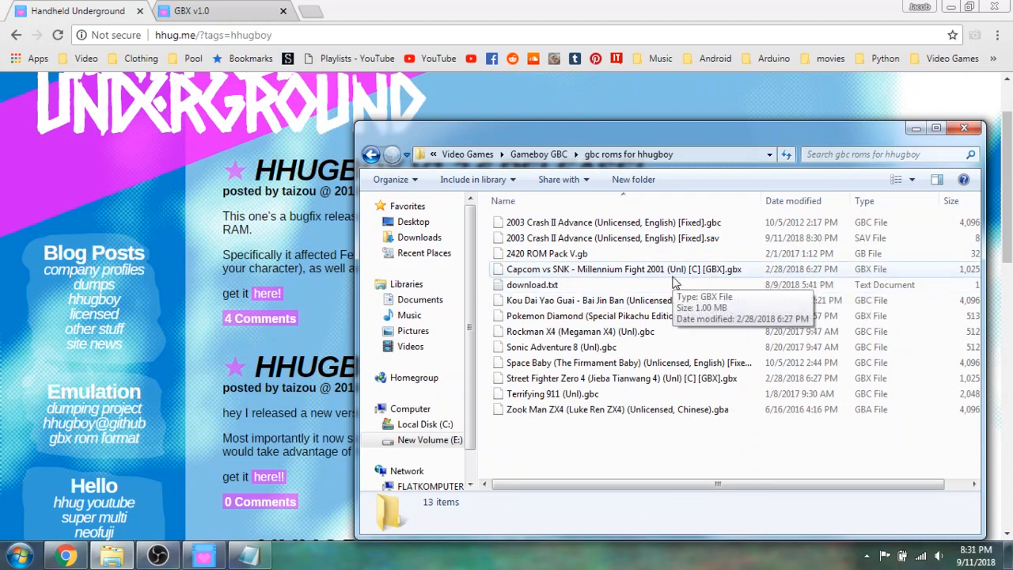
mouse_move(684, 350)
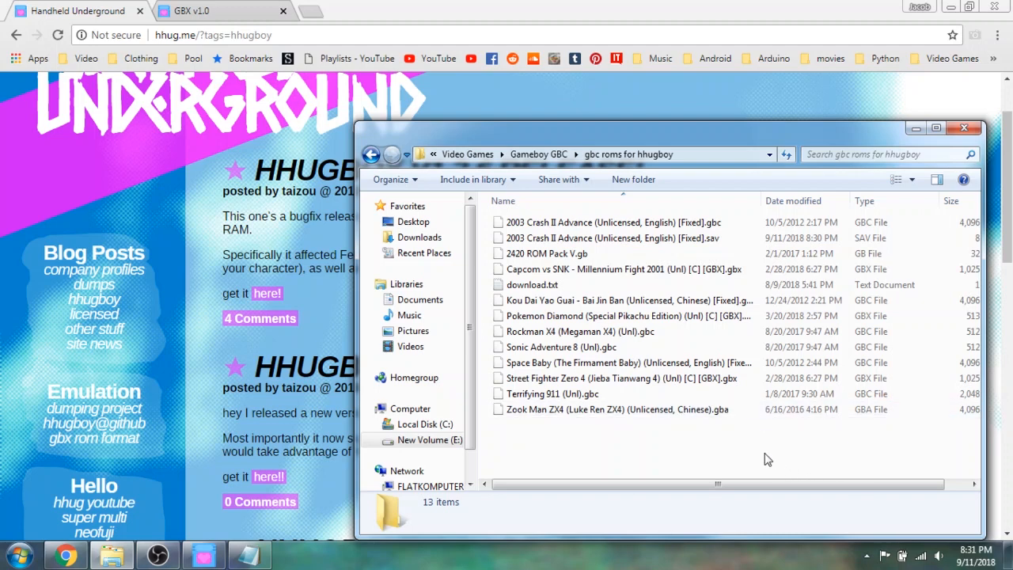
mouse_move(553, 447)
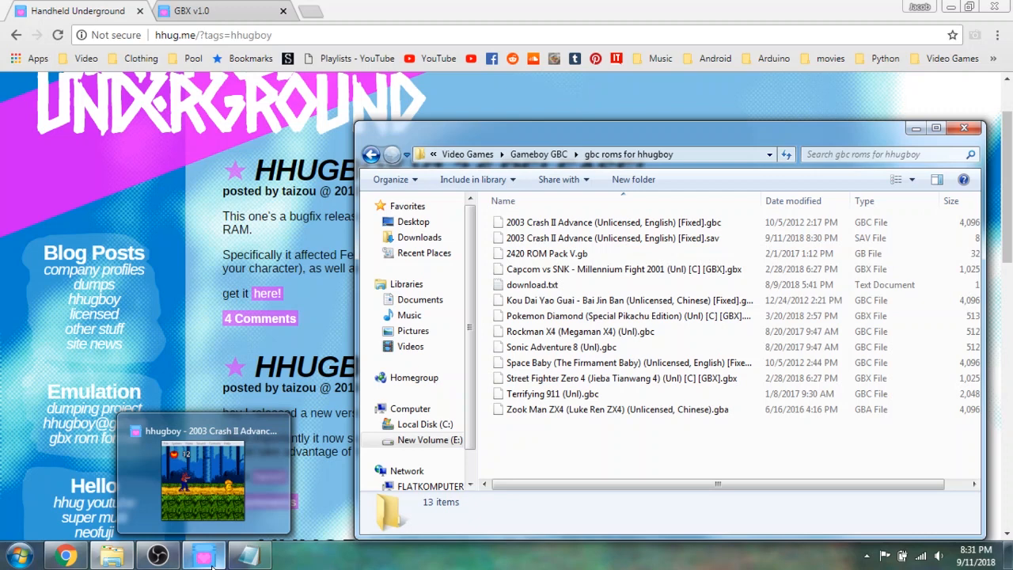
left_click(204, 474)
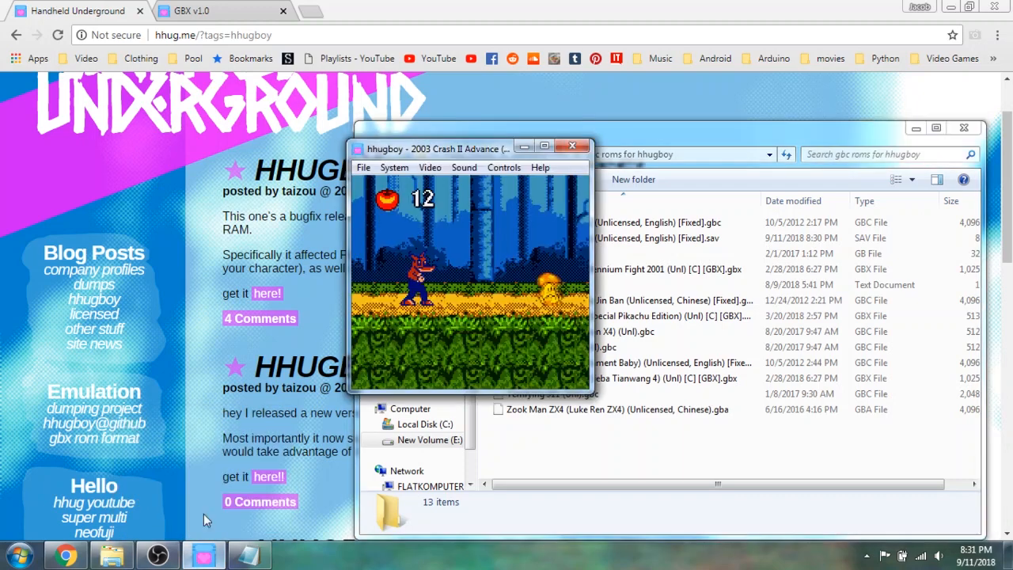
Select Street Fighter Zero 4 (Jieba Tianwang 4) through File > Load ROM.
left_click(363, 167)
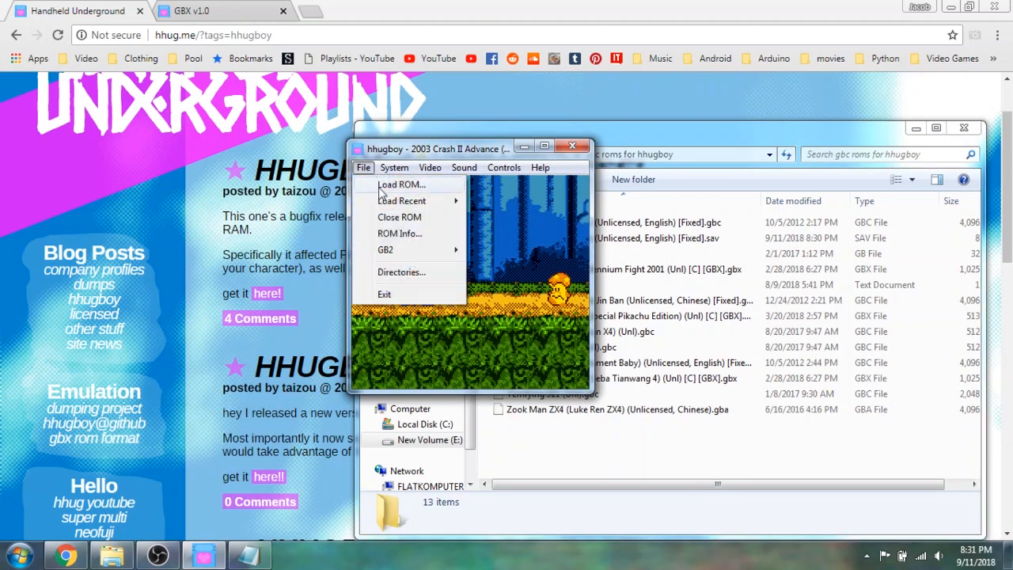
left_click(400, 185)
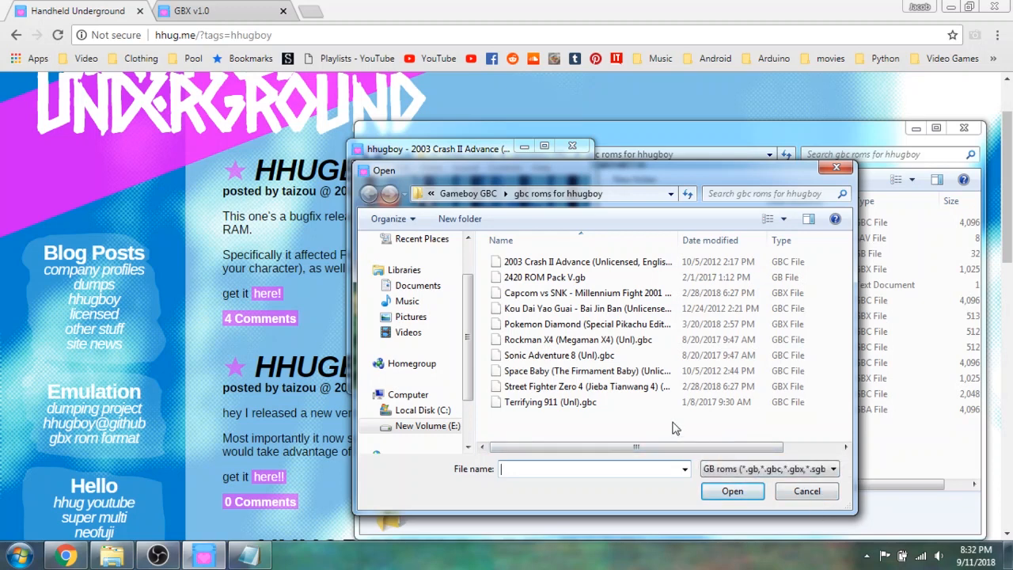
left_click(586, 386)
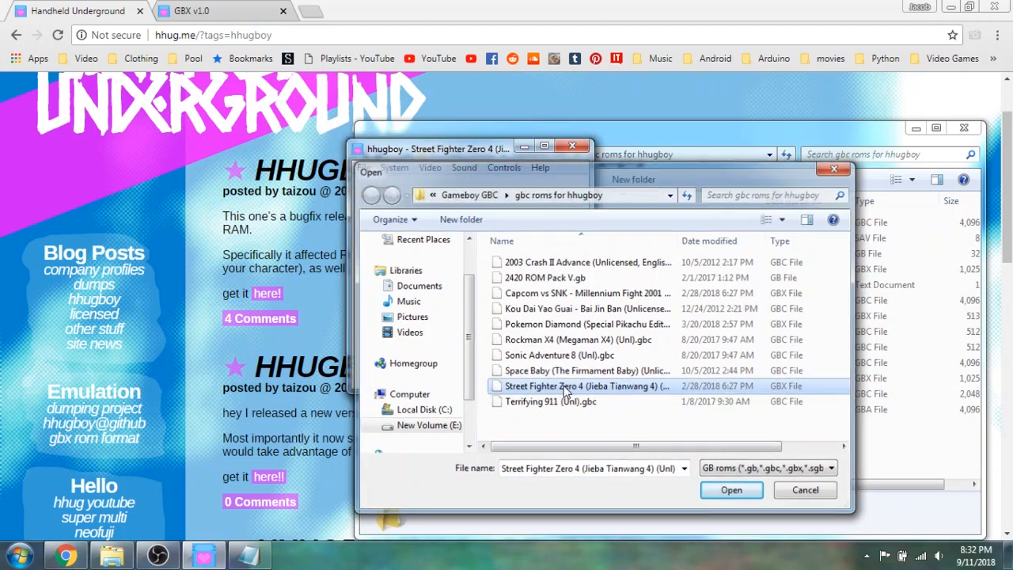
Open Street Fighter Zero 4, play through a lost match, then minimize hhugboy.
left_click(731, 489)
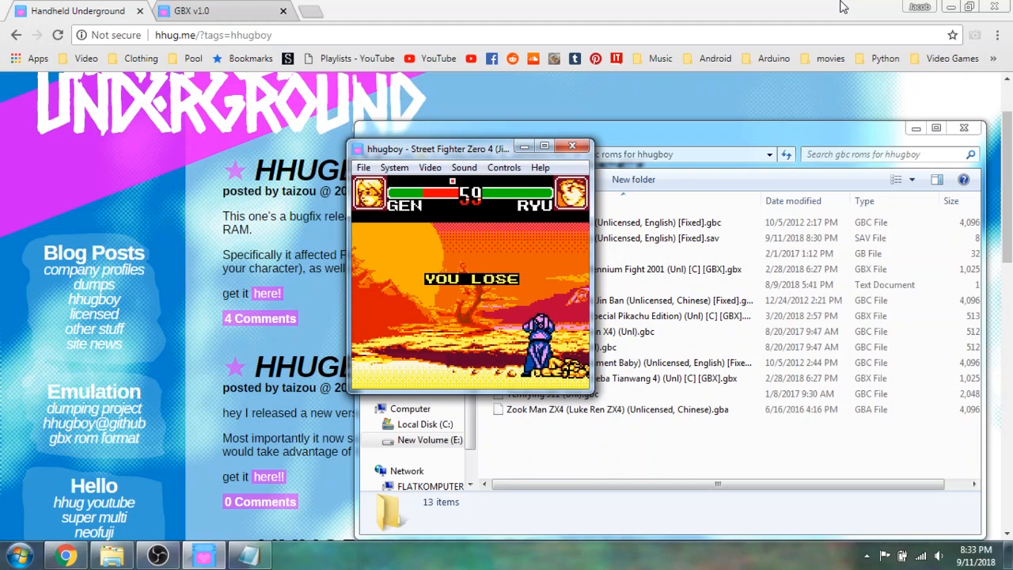
mouse_move(722, 89)
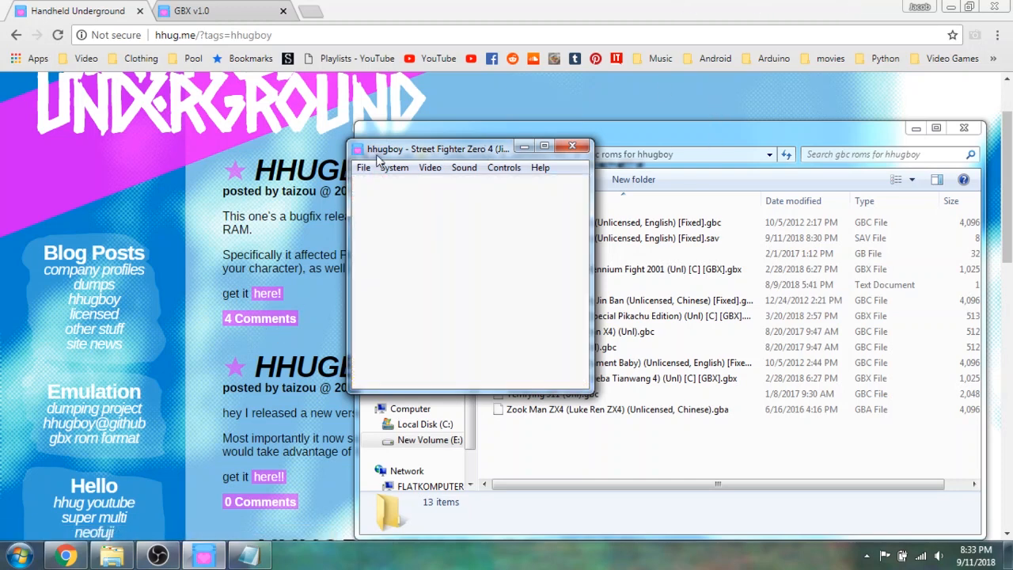
left_click(363, 167)
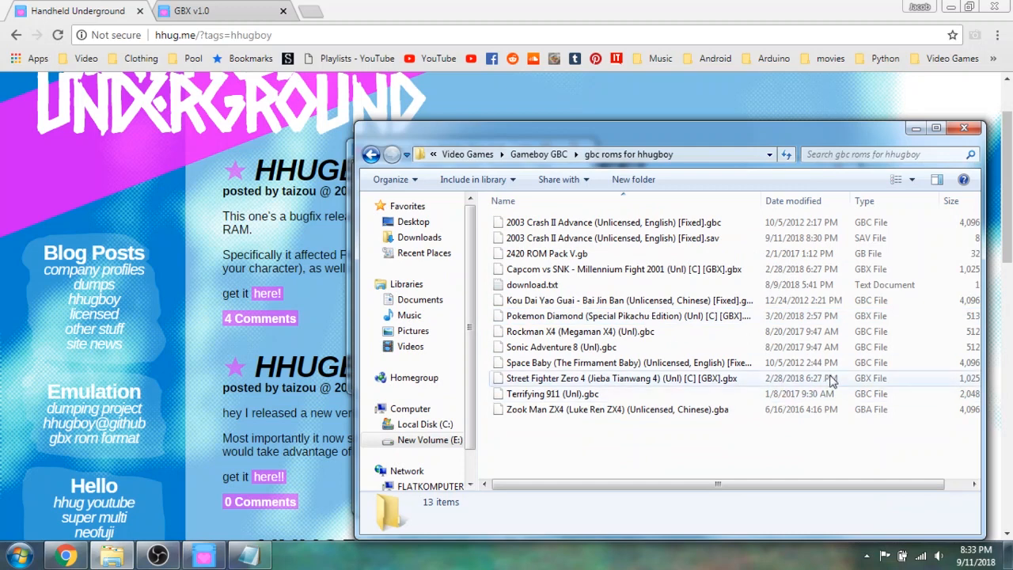
mouse_move(564, 6)
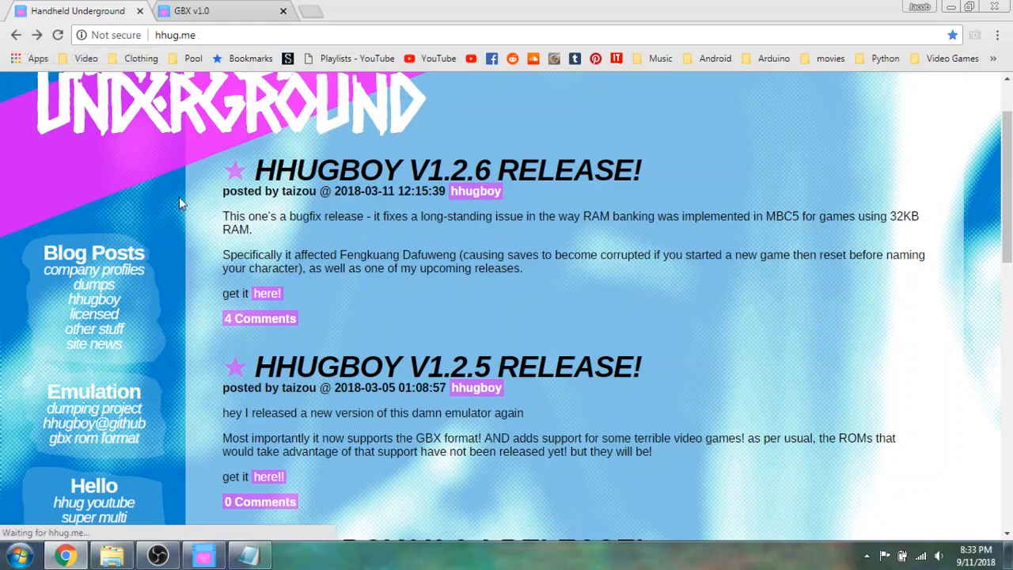
Scroll the Makon dumps post down to Street Fighter Zero 4's GBX and raw download links.
scroll("down", 3)
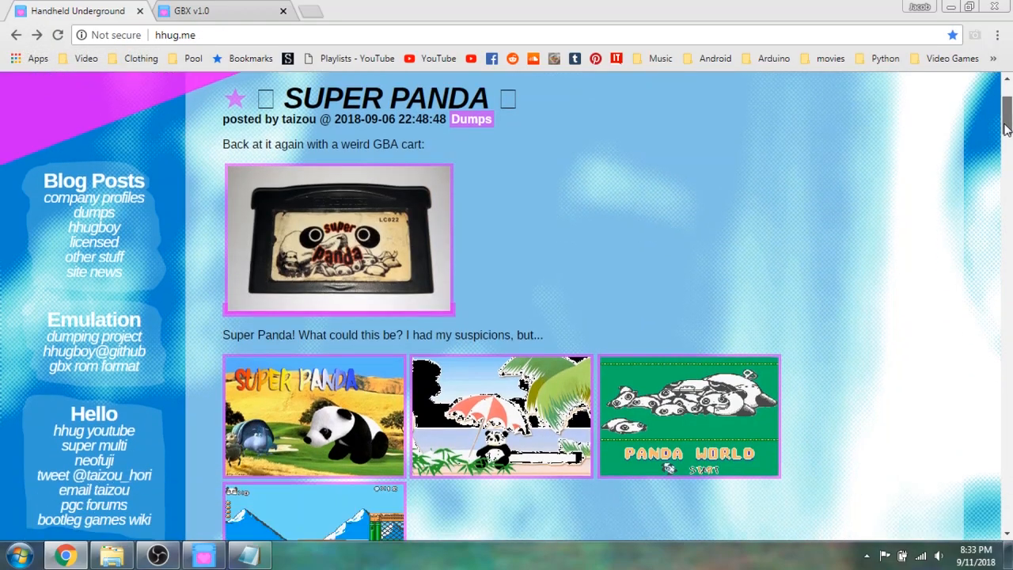
scroll("down", 3)
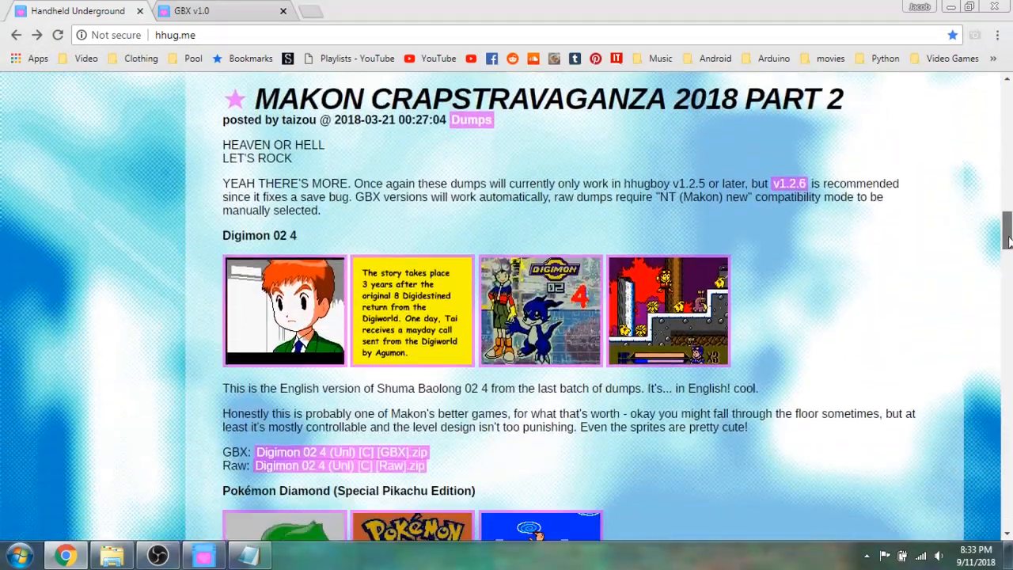
scroll("down", 3)
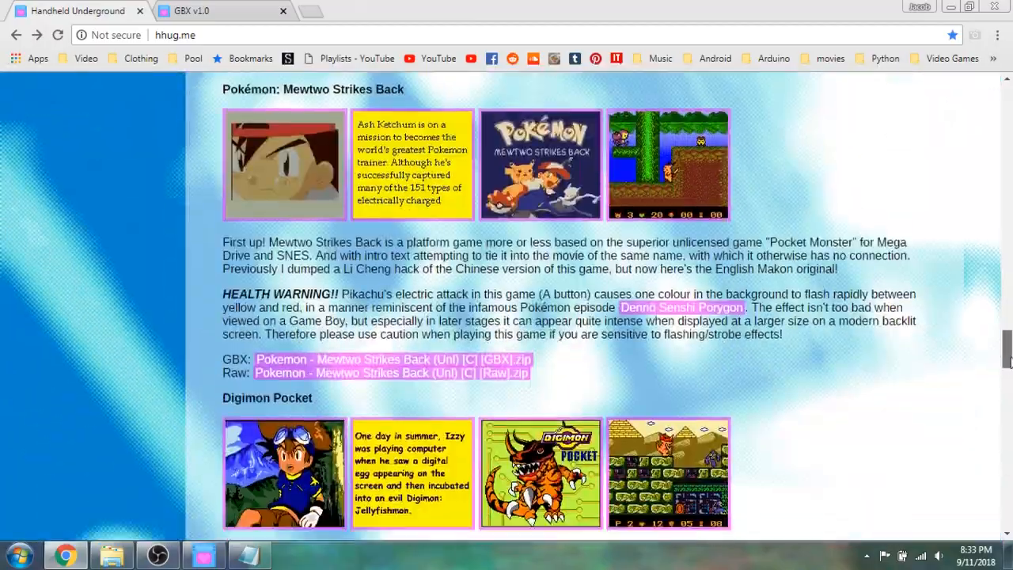
scroll("down", 3)
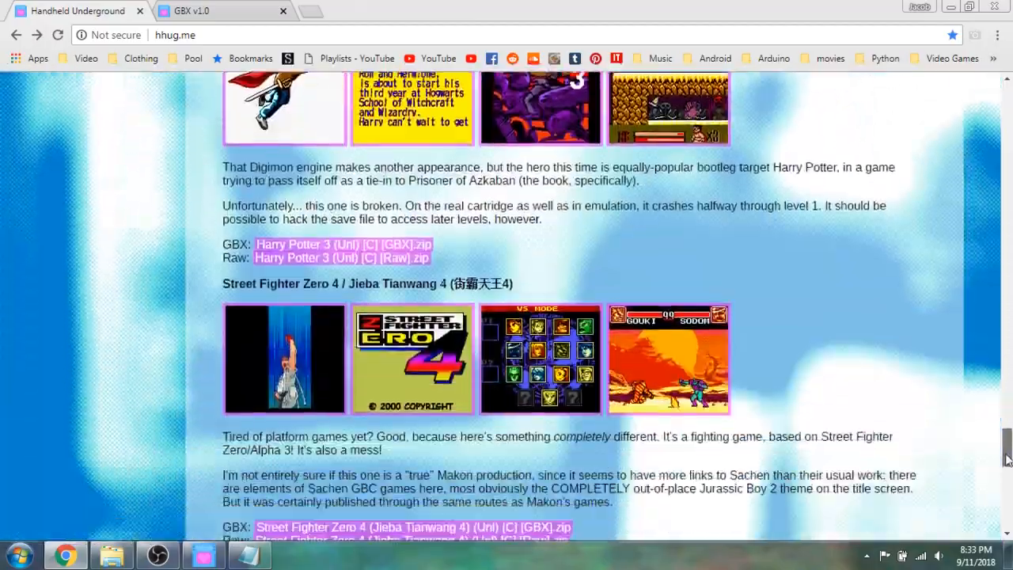
scroll("down", 3)
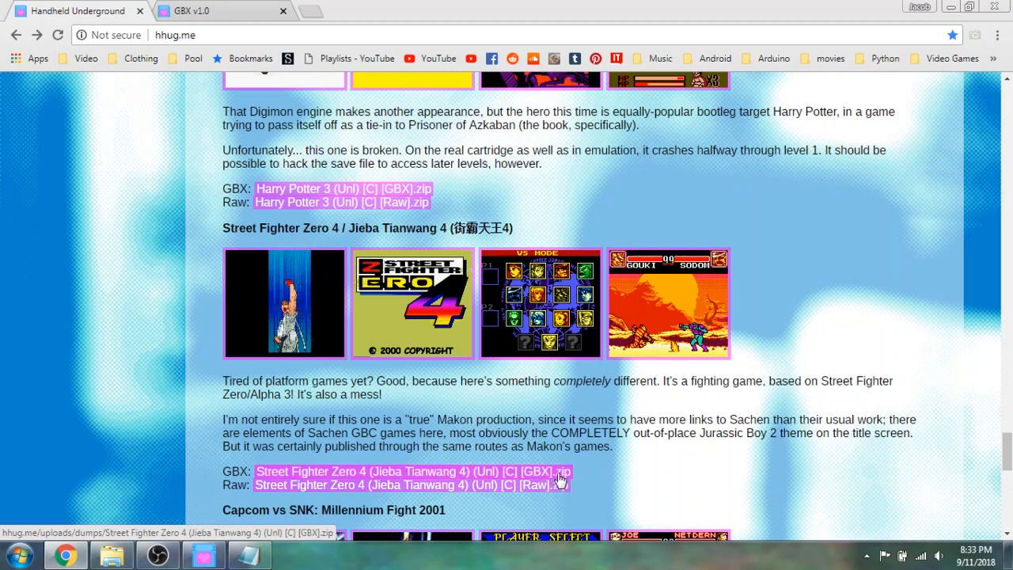
mouse_move(558, 480)
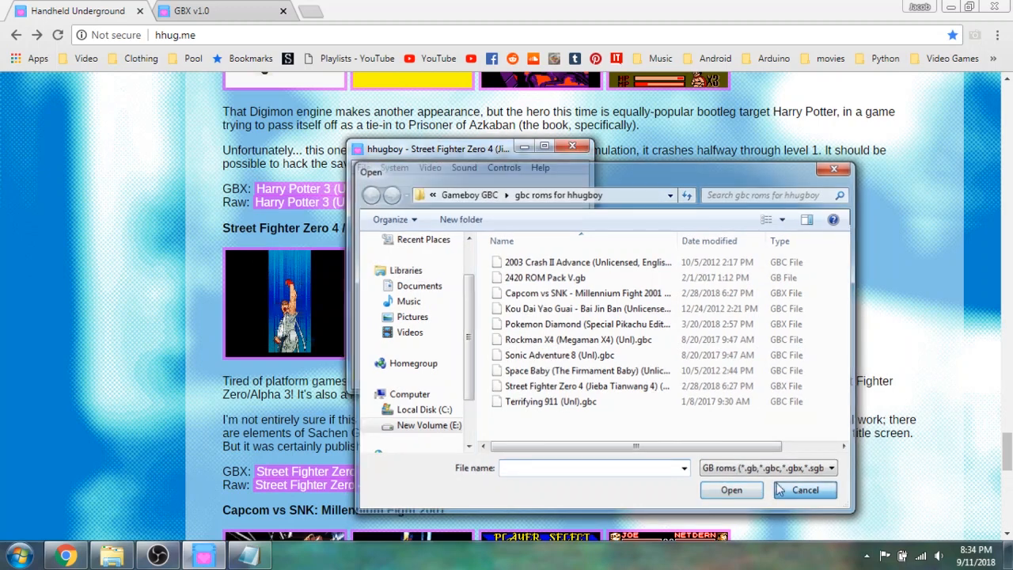
Close the ROM dialog and check System > Unlicensed Compatibility Mode, leaving it on Auto.
left_click(393, 167)
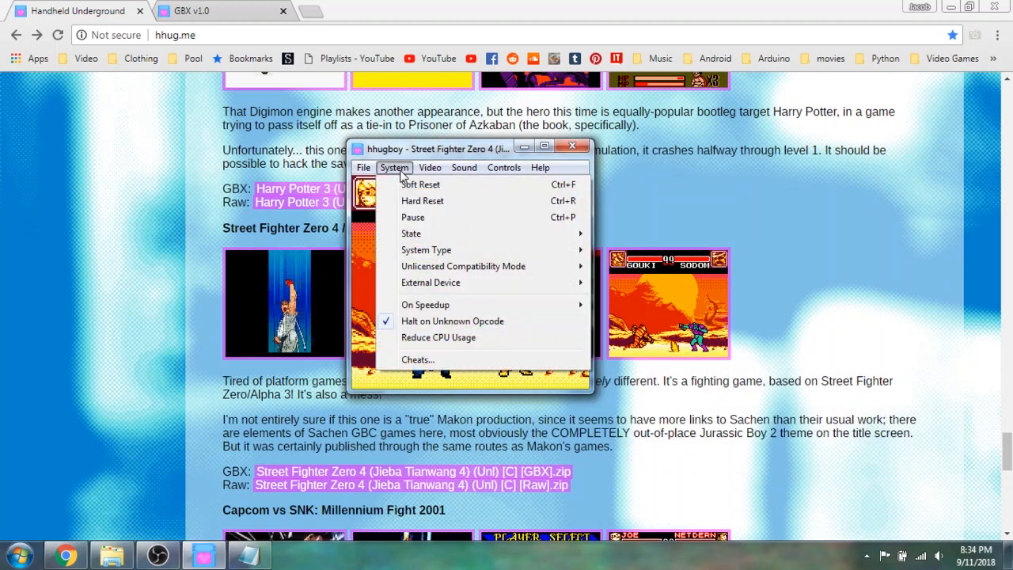
left_click(430, 167)
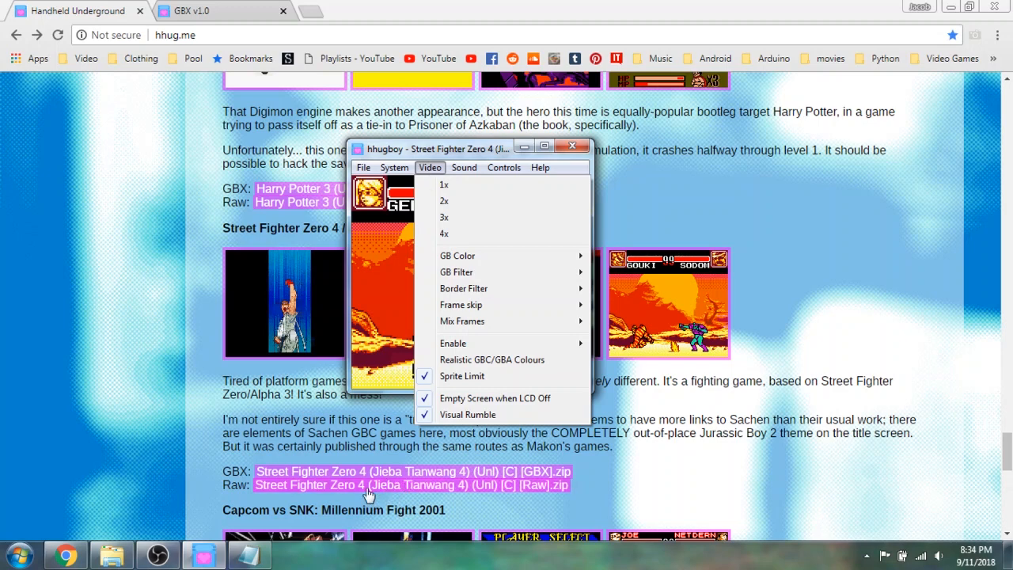
mouse_move(417, 471)
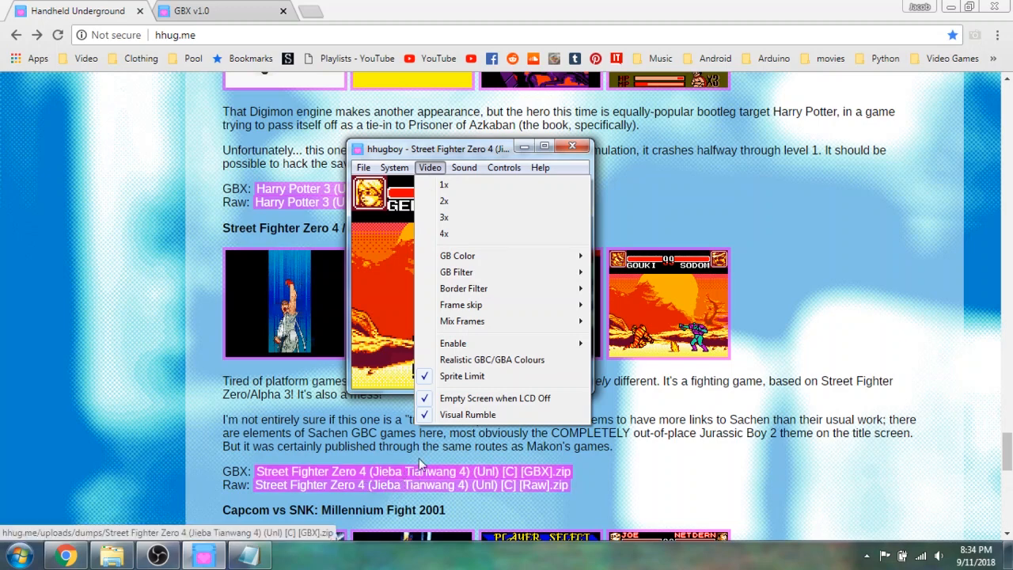
left_click(394, 167)
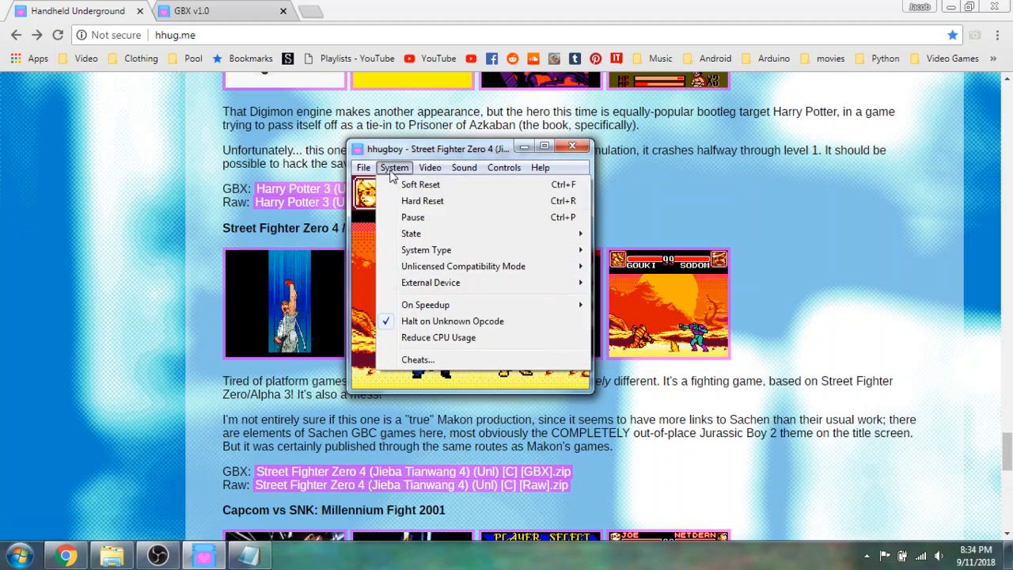
mouse_move(431, 282)
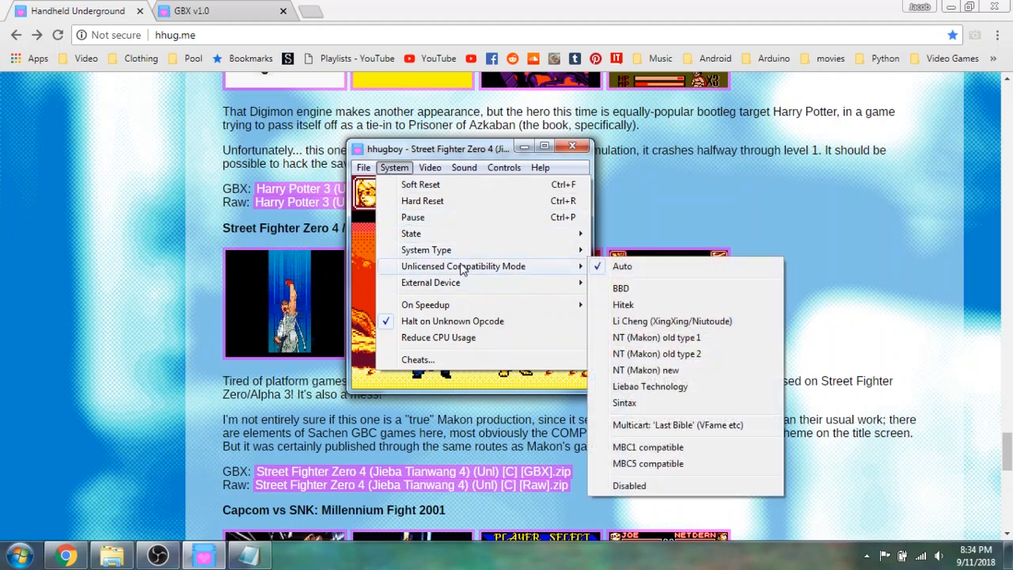
mouse_move(553, 277)
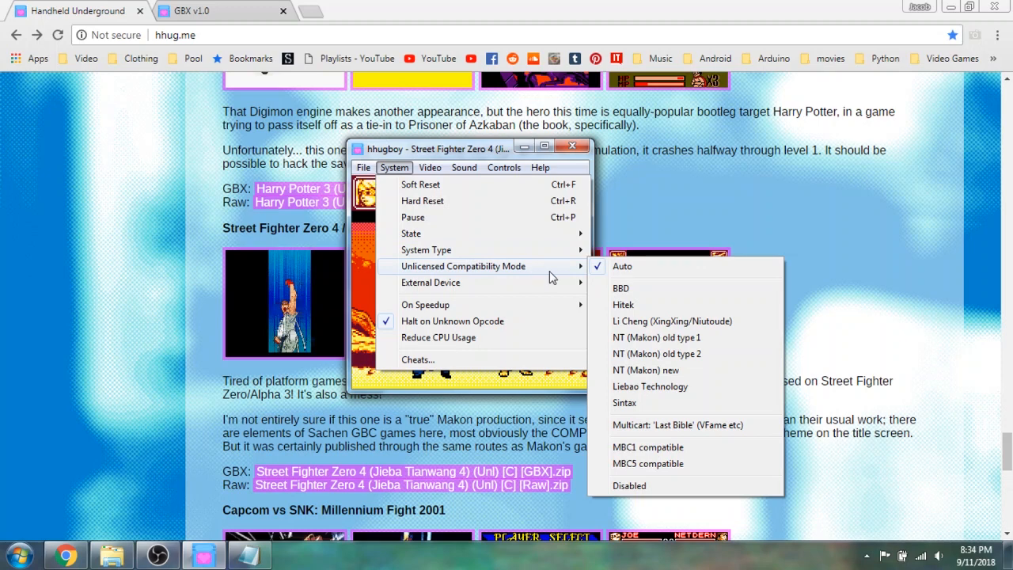
mouse_move(673, 370)
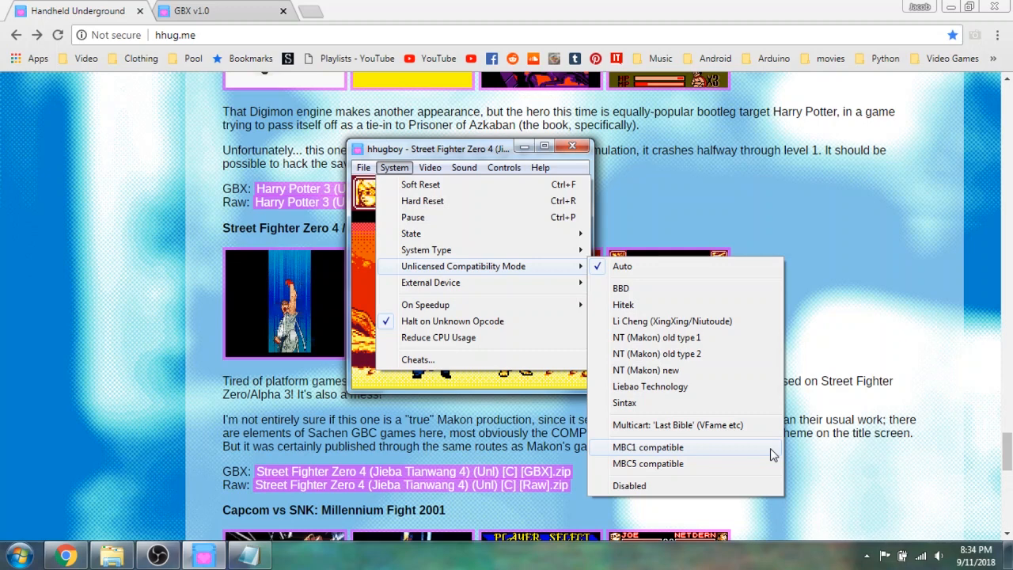
mouse_move(709, 288)
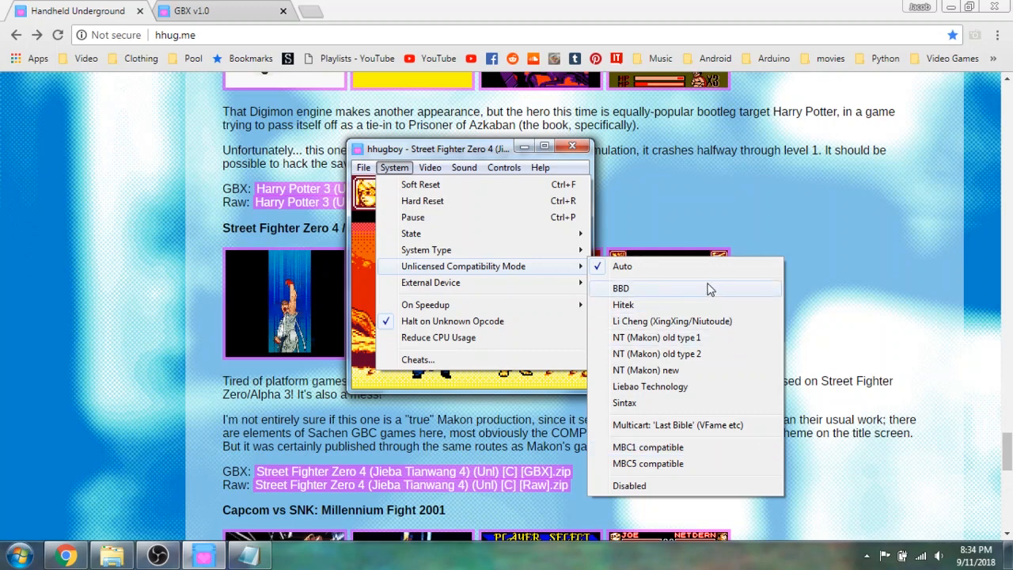
mouse_move(674, 485)
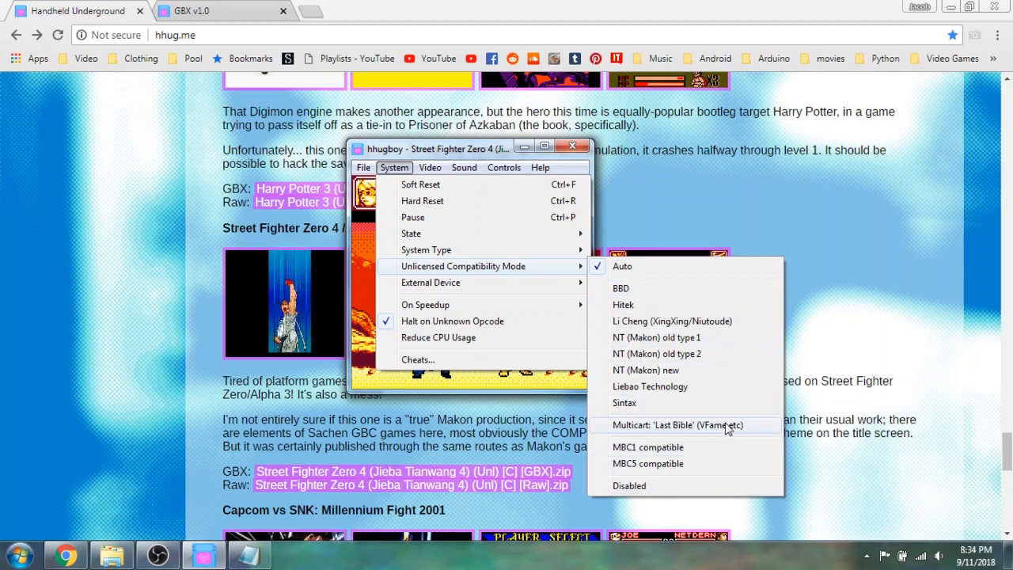
mouse_move(700, 441)
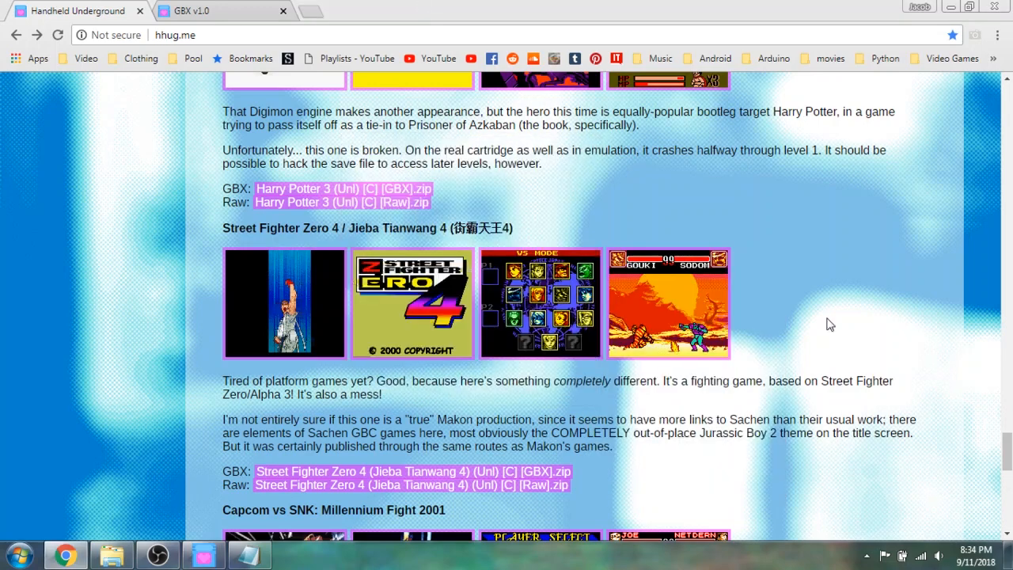
Scroll the hhug.me dumps page down past Capcom vs SNK: Millennium Fight 2001.
scroll("down", 3)
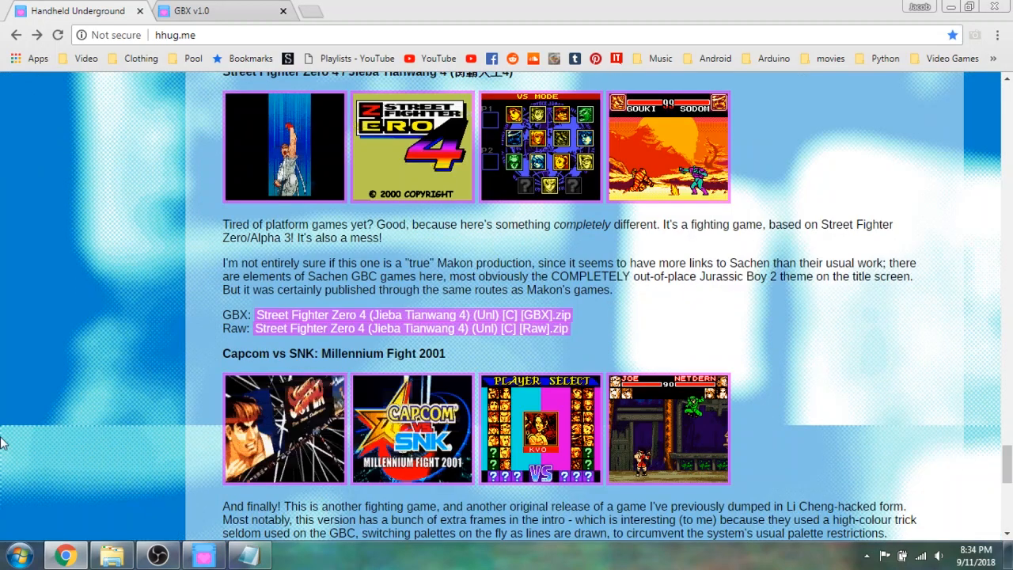
mouse_move(547, 307)
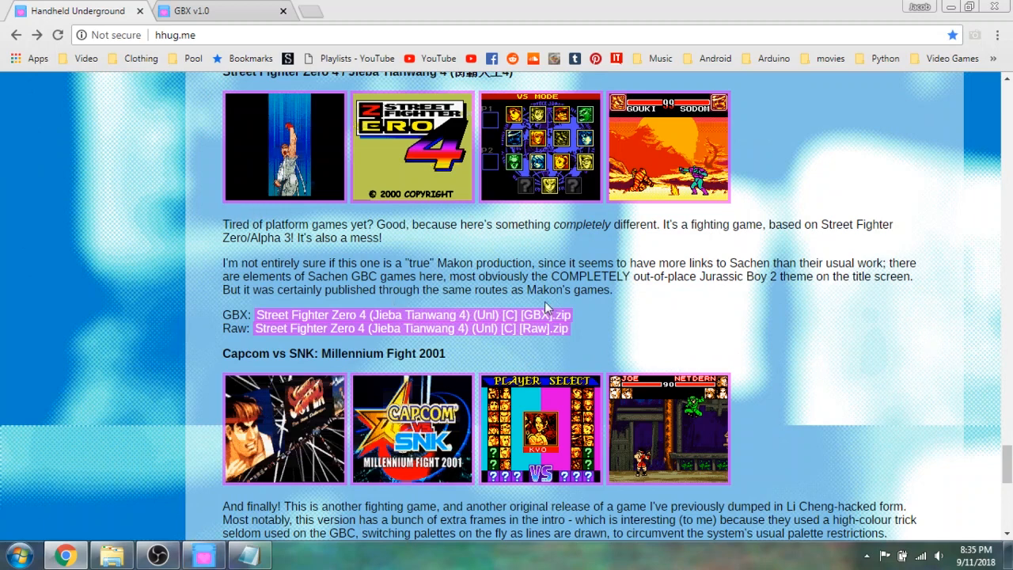
mouse_move(606, 324)
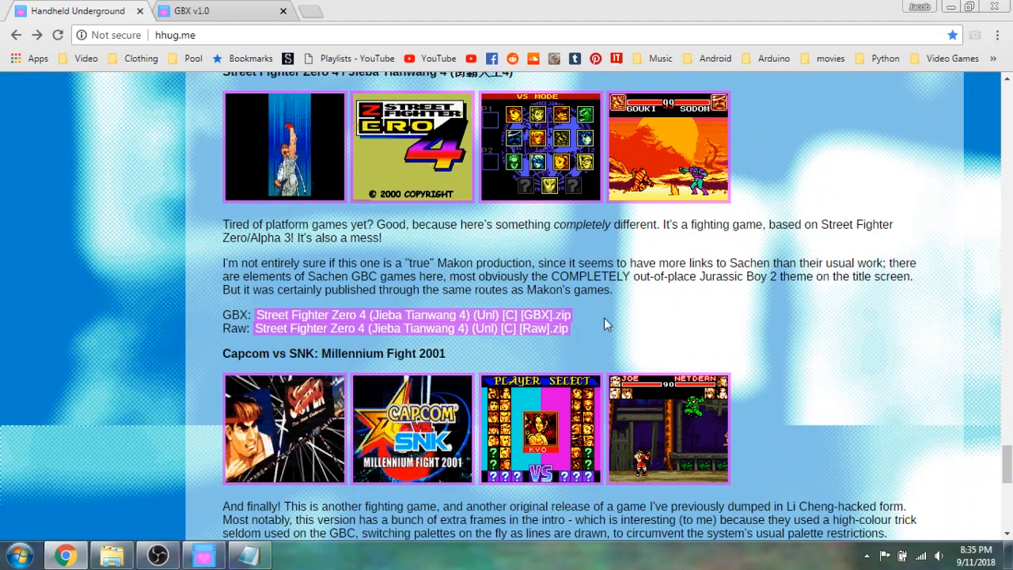
mouse_move(424, 158)
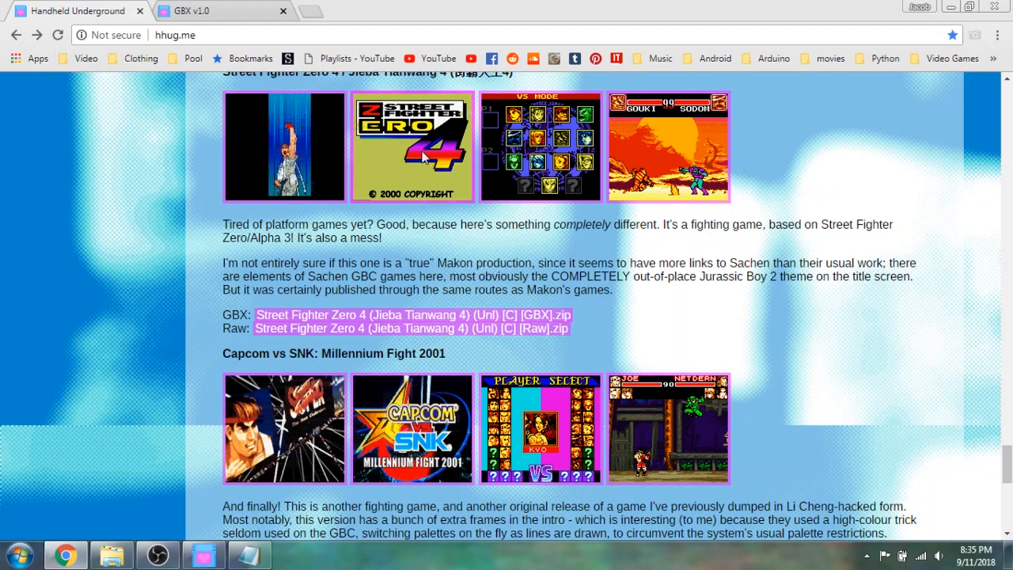
mouse_move(993, 424)
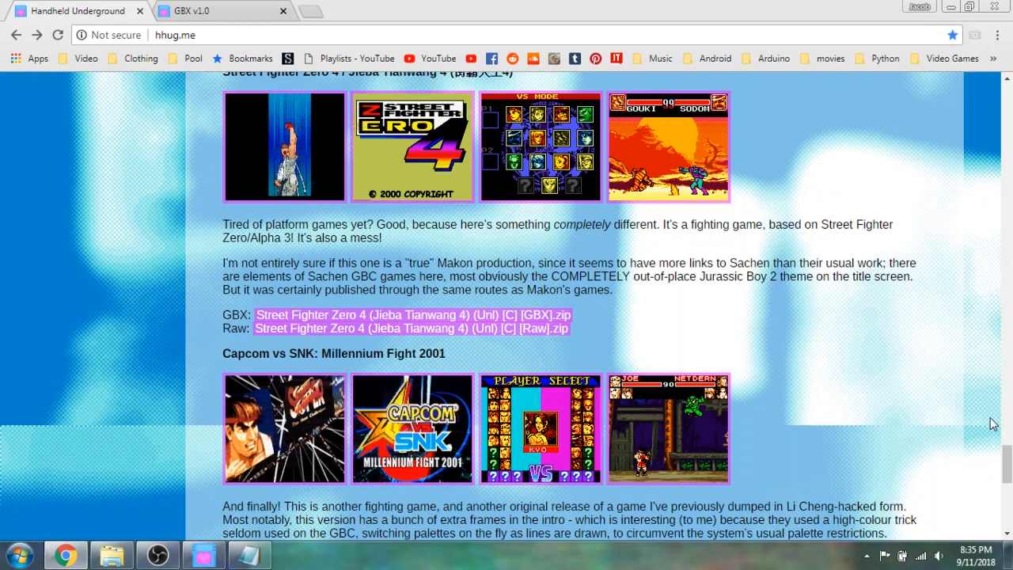
scroll("down", 3)
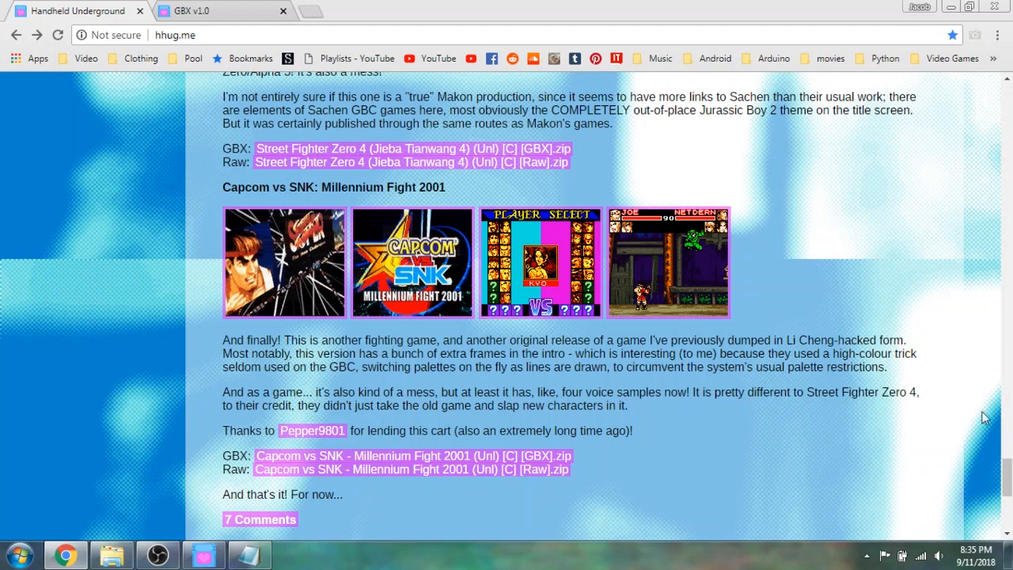
mouse_move(969, 424)
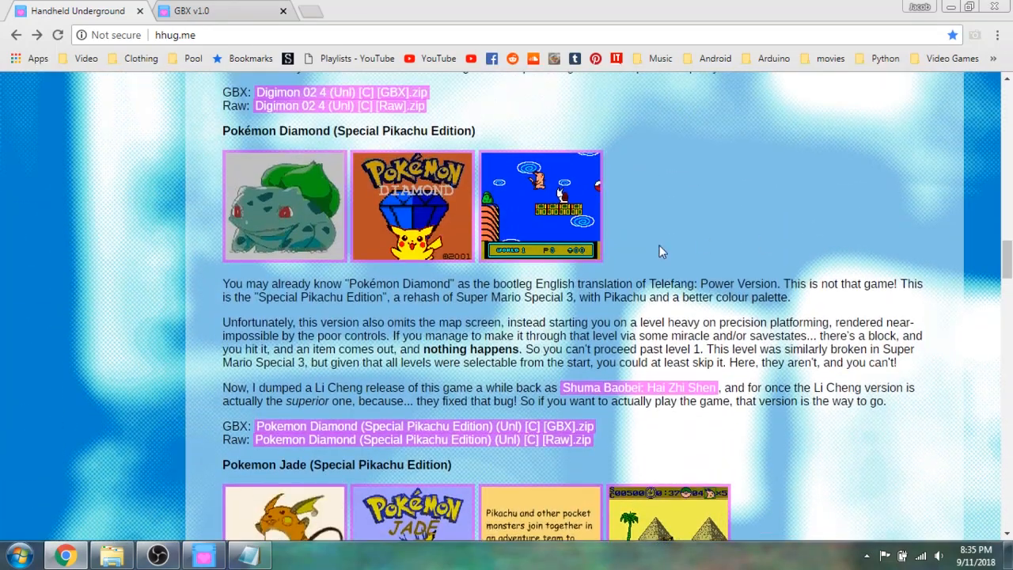
mouse_move(884, 274)
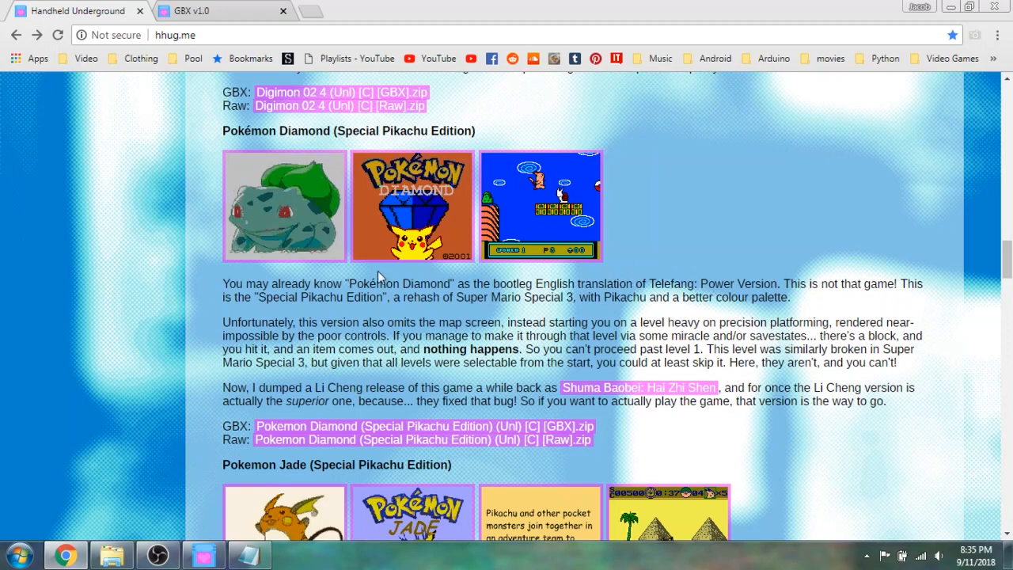
mouse_move(383, 301)
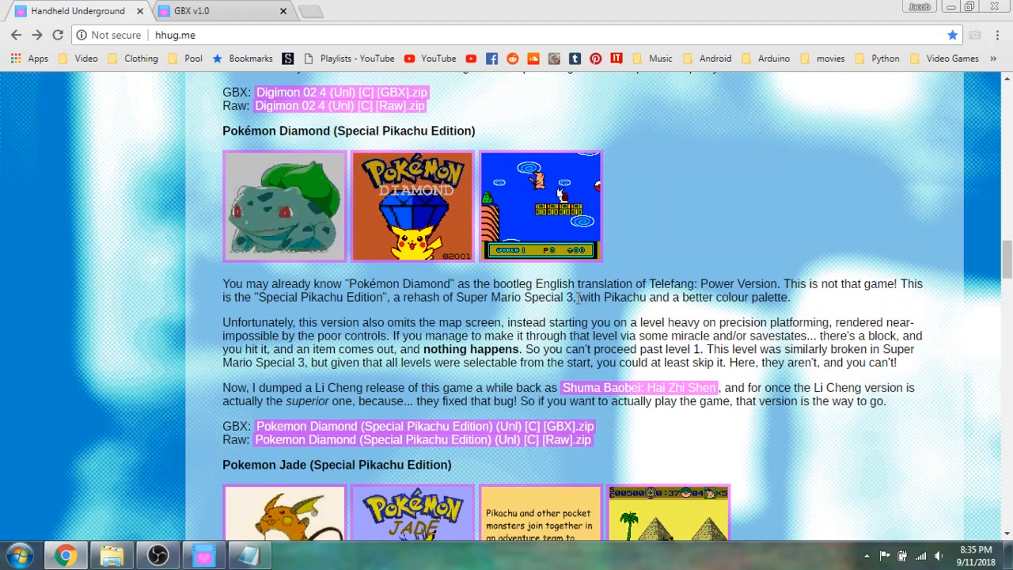
mouse_move(743, 320)
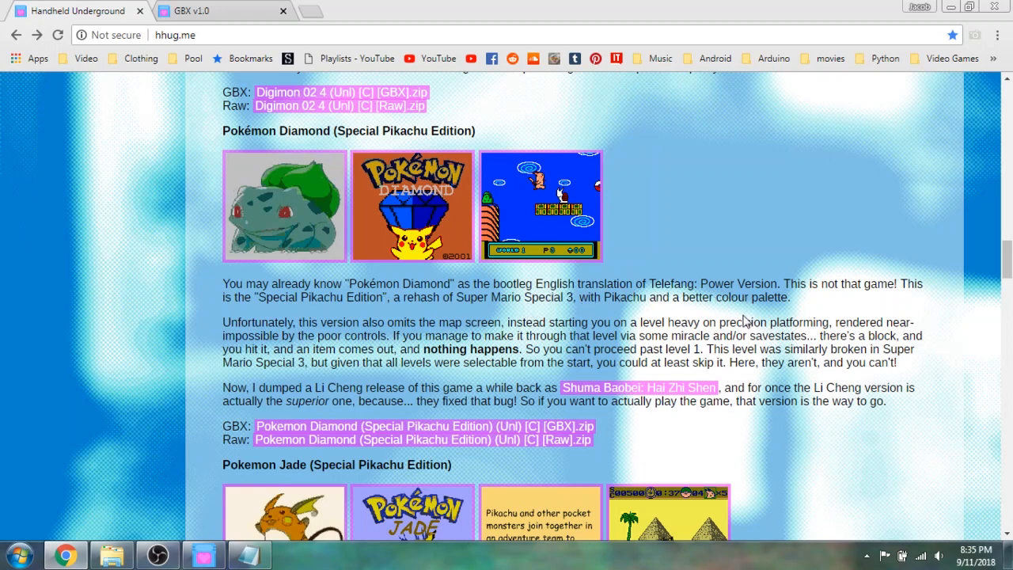
mouse_move(67, 312)
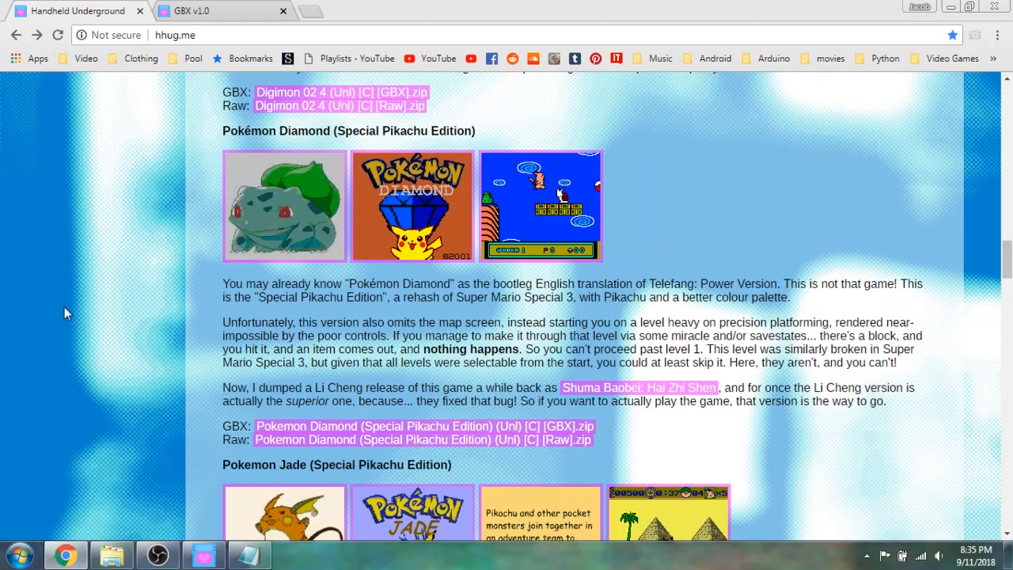
mouse_move(294, 334)
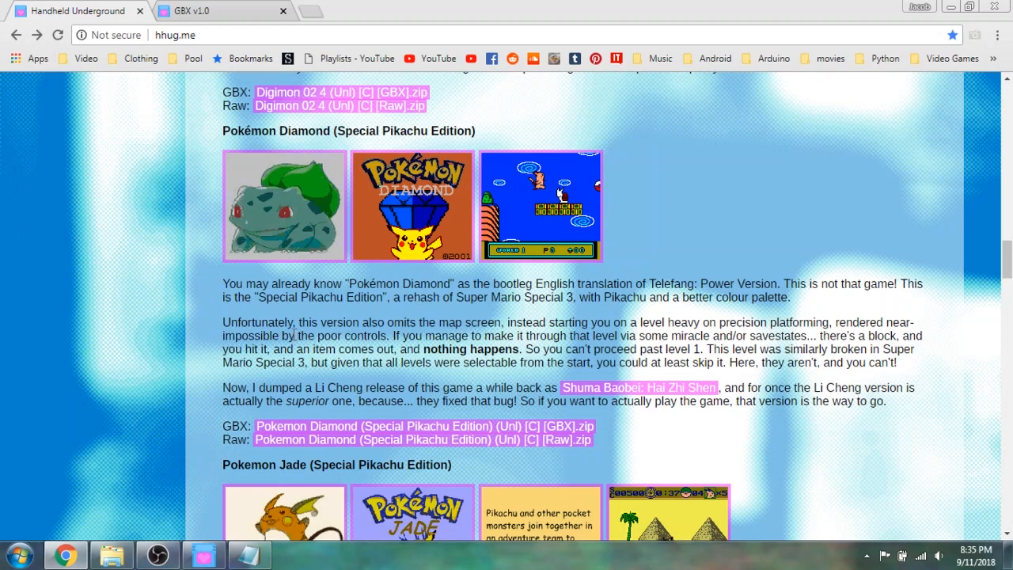
mouse_move(255, 464)
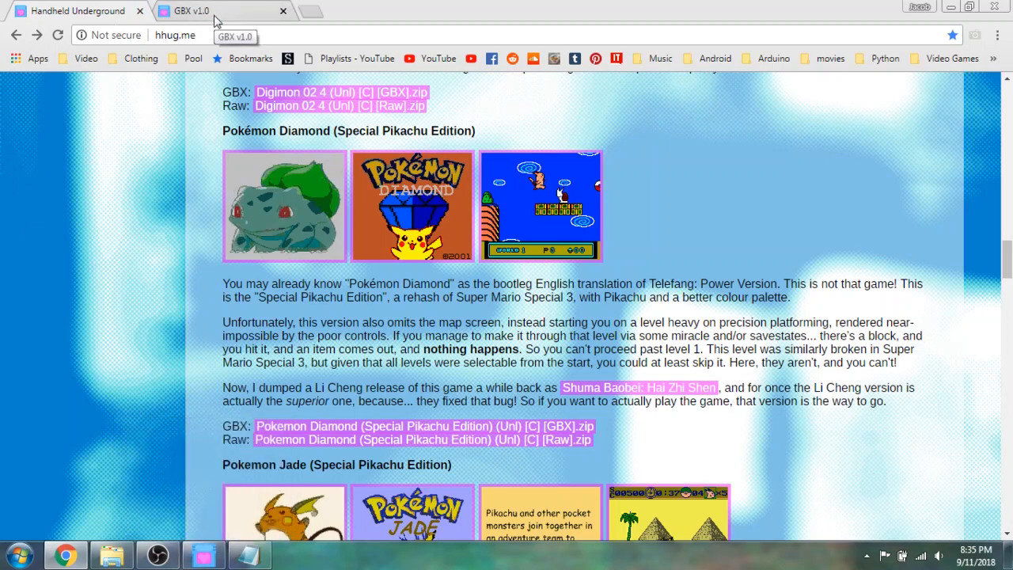
mouse_move(224, 184)
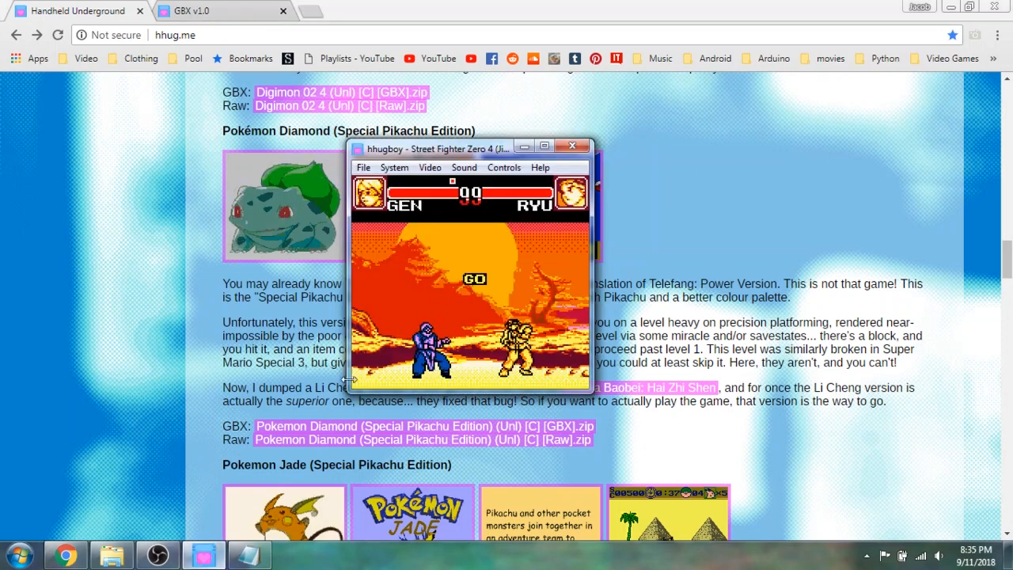
Load 'Rockman X4 (Megaman X4) (Unl).gbc' in hhugboy via File > Load ROM.
left_click(363, 167)
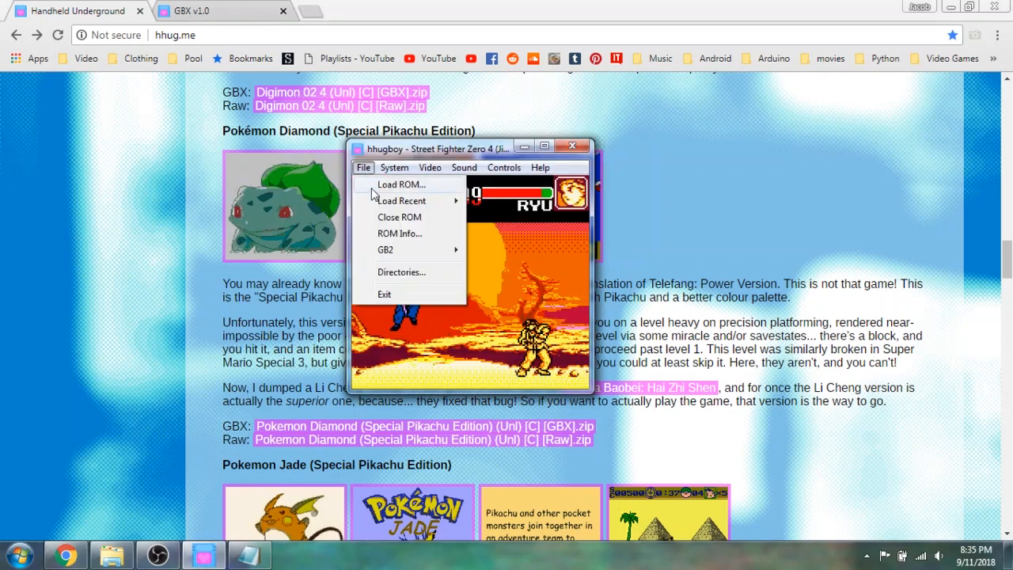
left_click(402, 185)
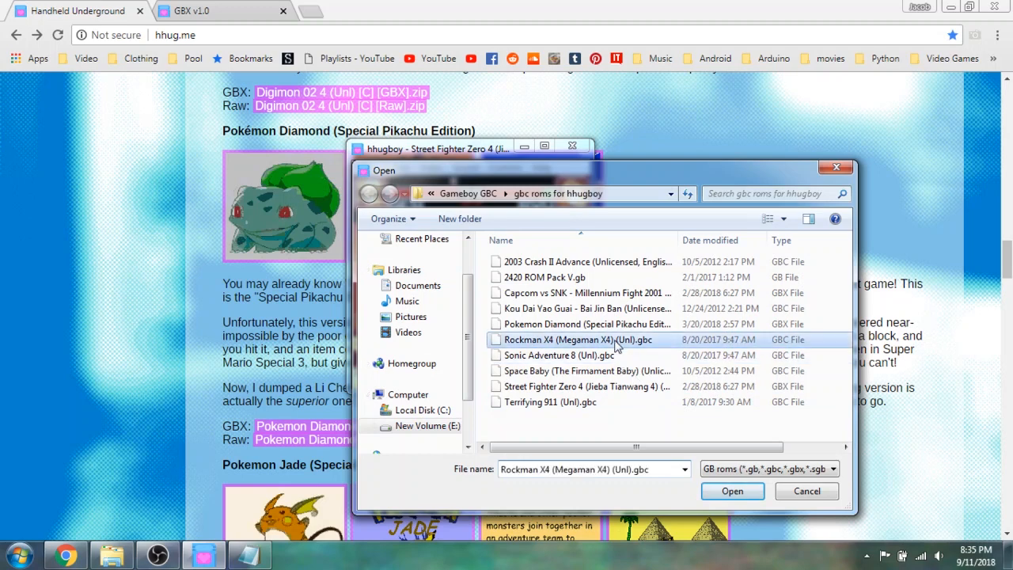
left_click(731, 491)
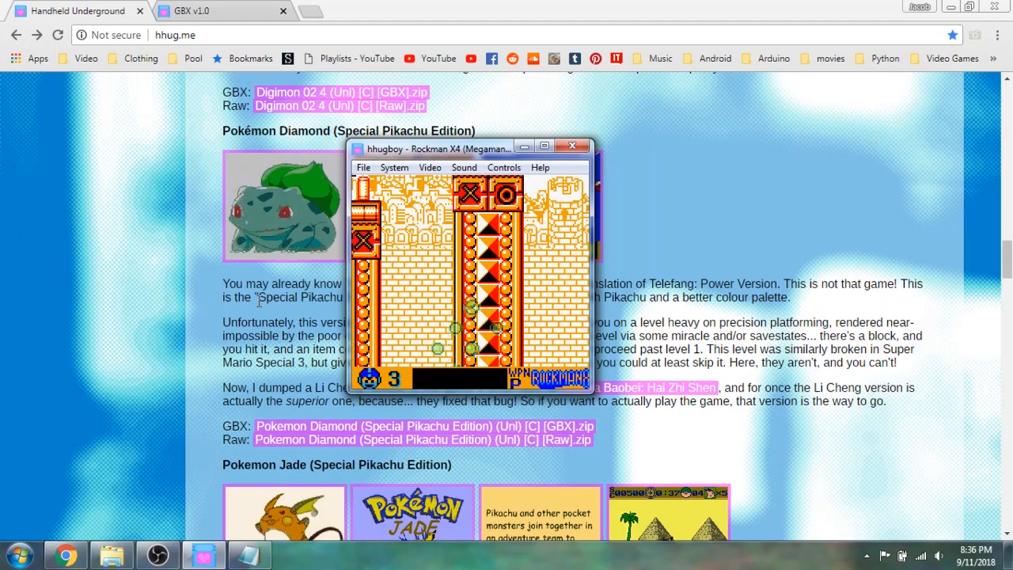
Load the Pokemon Diamond (Special Pikachu Edition) GBX file via File > Load ROM.
left_click(363, 167)
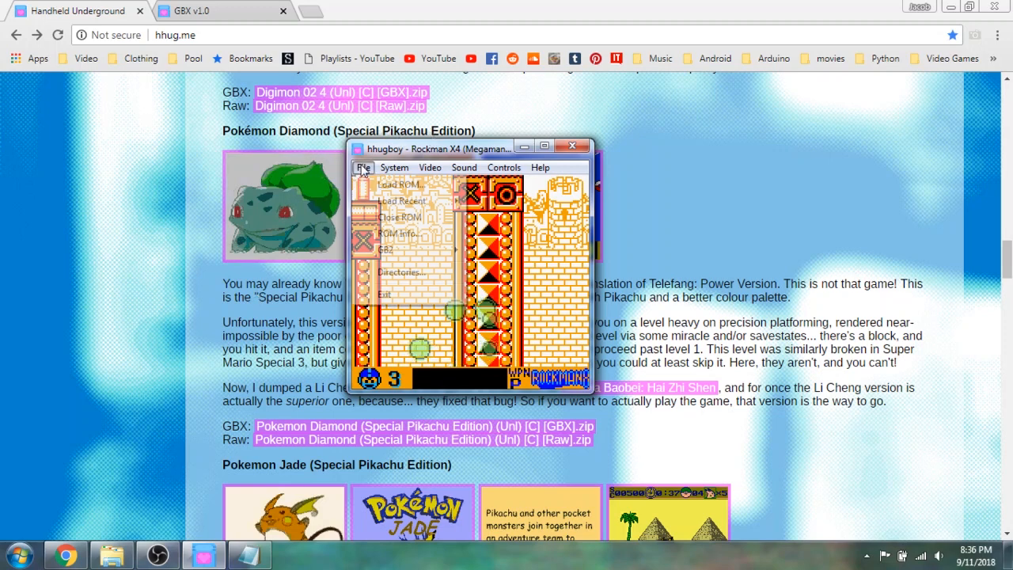
left_click(399, 183)
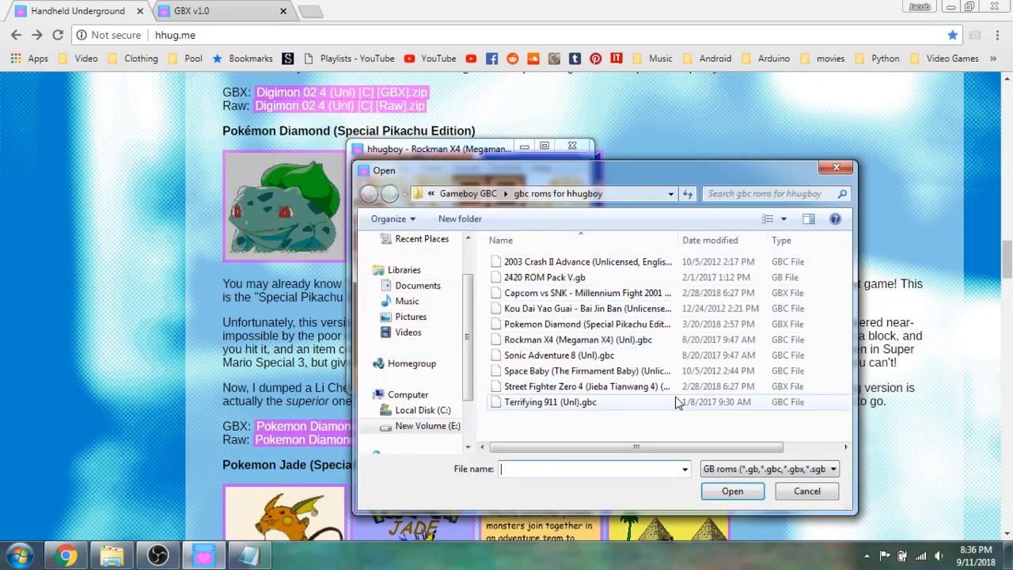
double_click(559, 355)
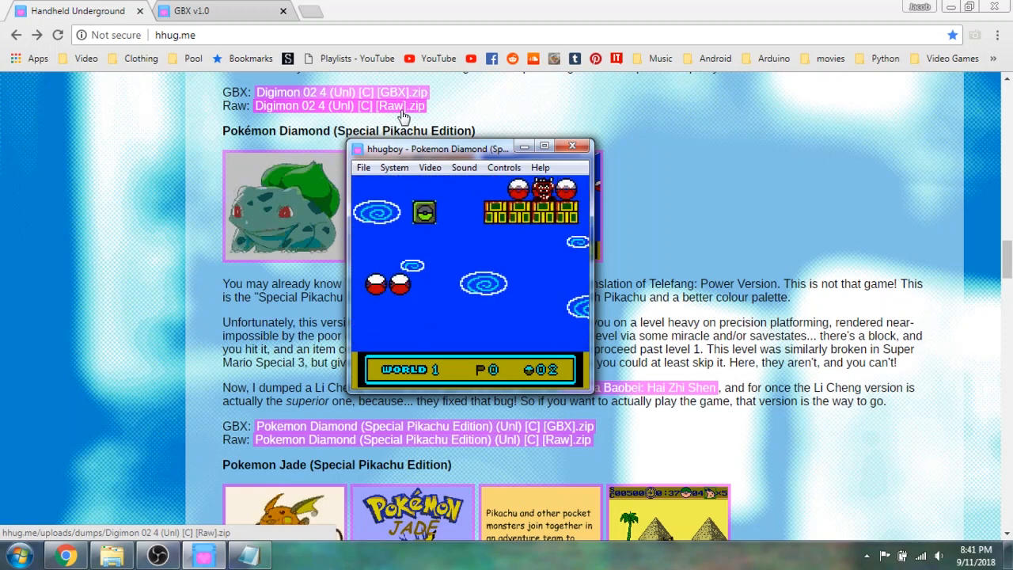
Load '2420 ROM Pack V.gb' via File > Load ROM, reaching the I/O ERROR screen.
left_click(363, 167)
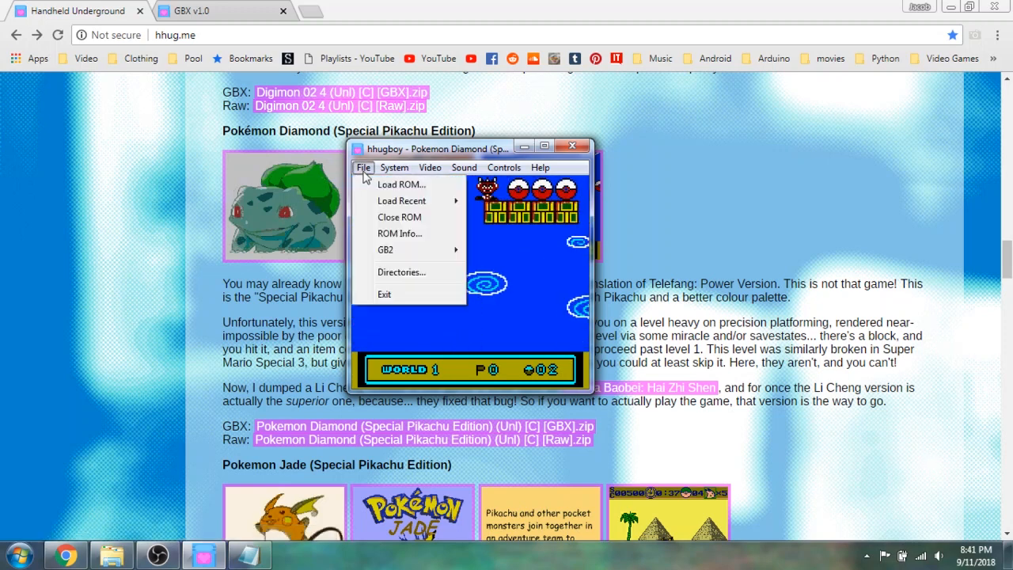
left_click(401, 184)
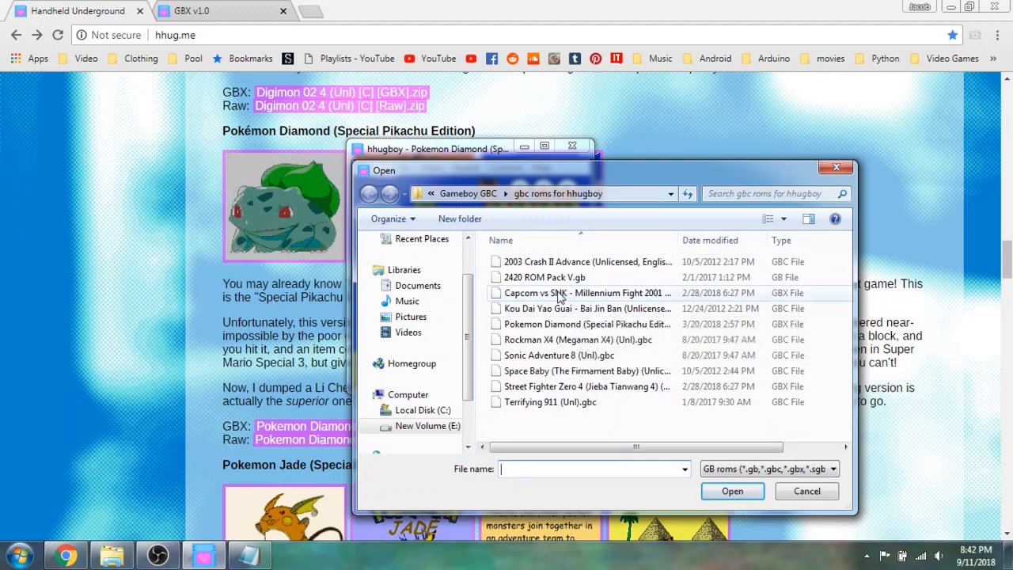
double_click(544, 277)
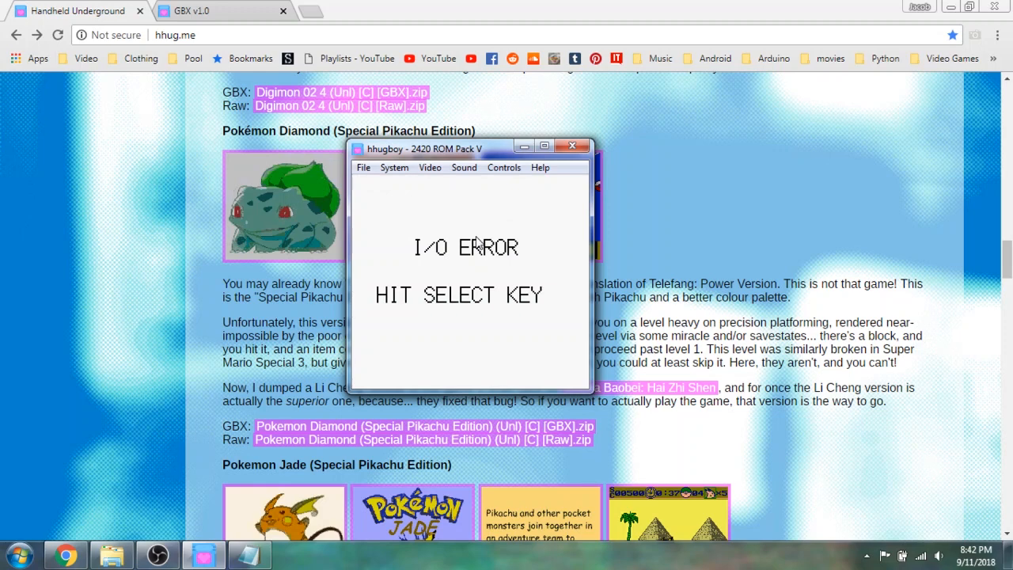
mouse_move(361, 378)
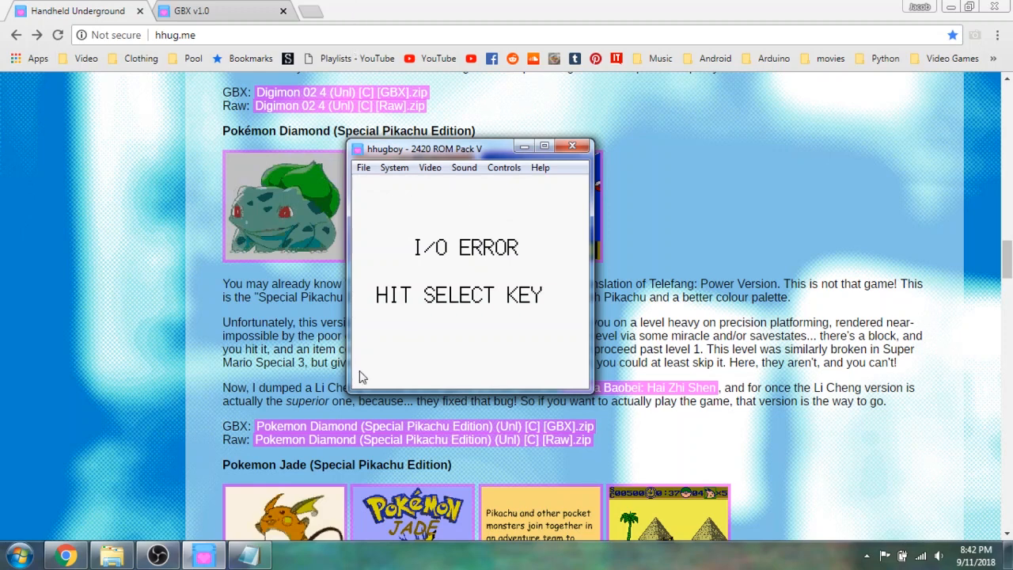